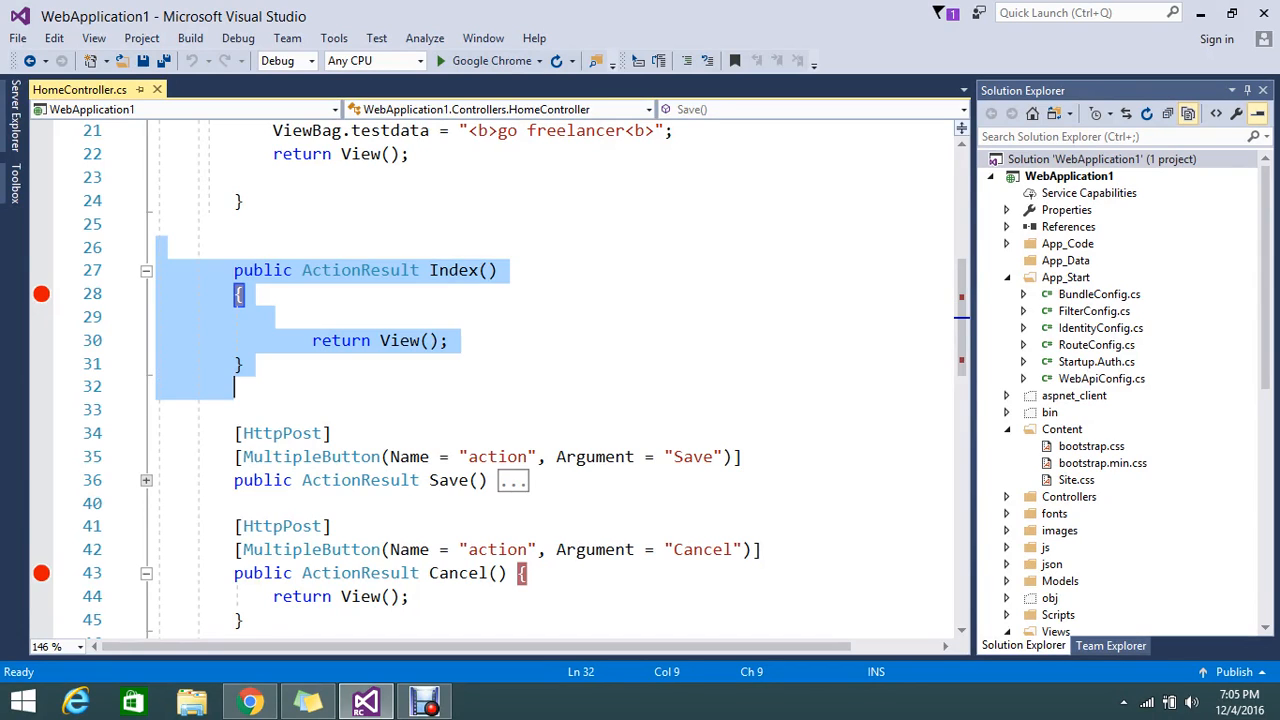
- Declare public ActionResult service() returning Json(new { }) below the Index action
left_click(236, 388)
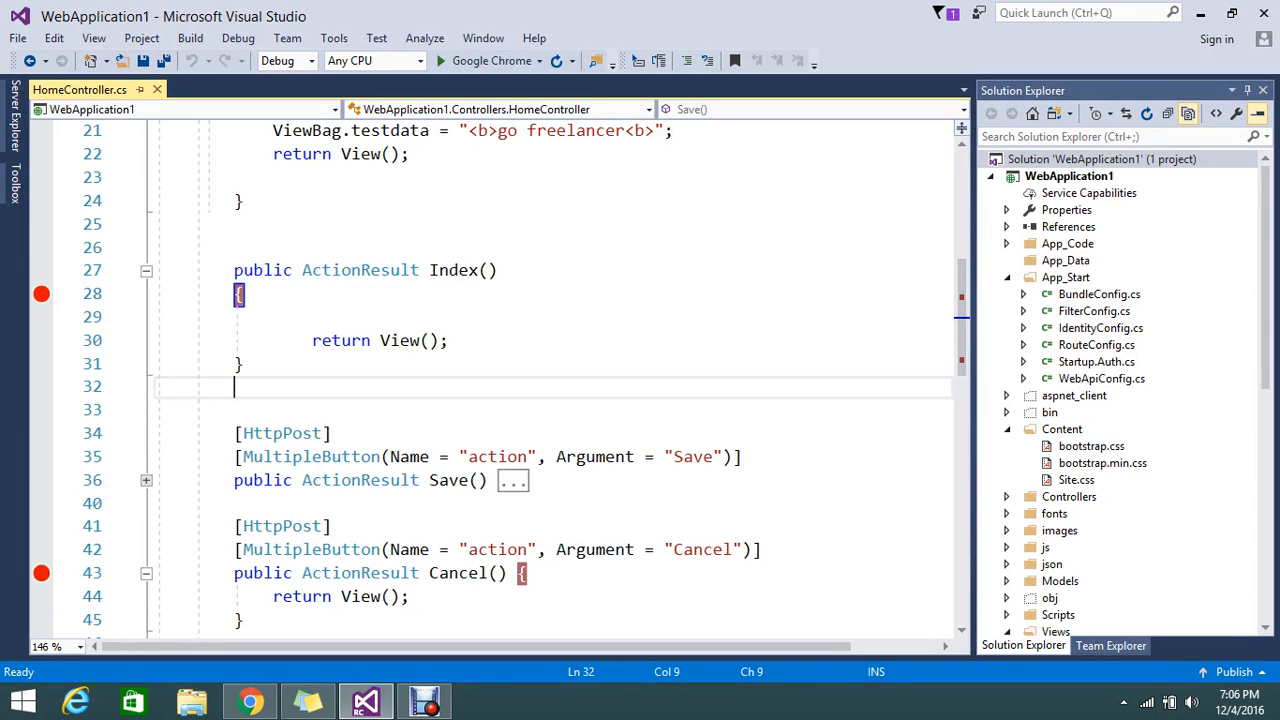
left_click(448, 340)
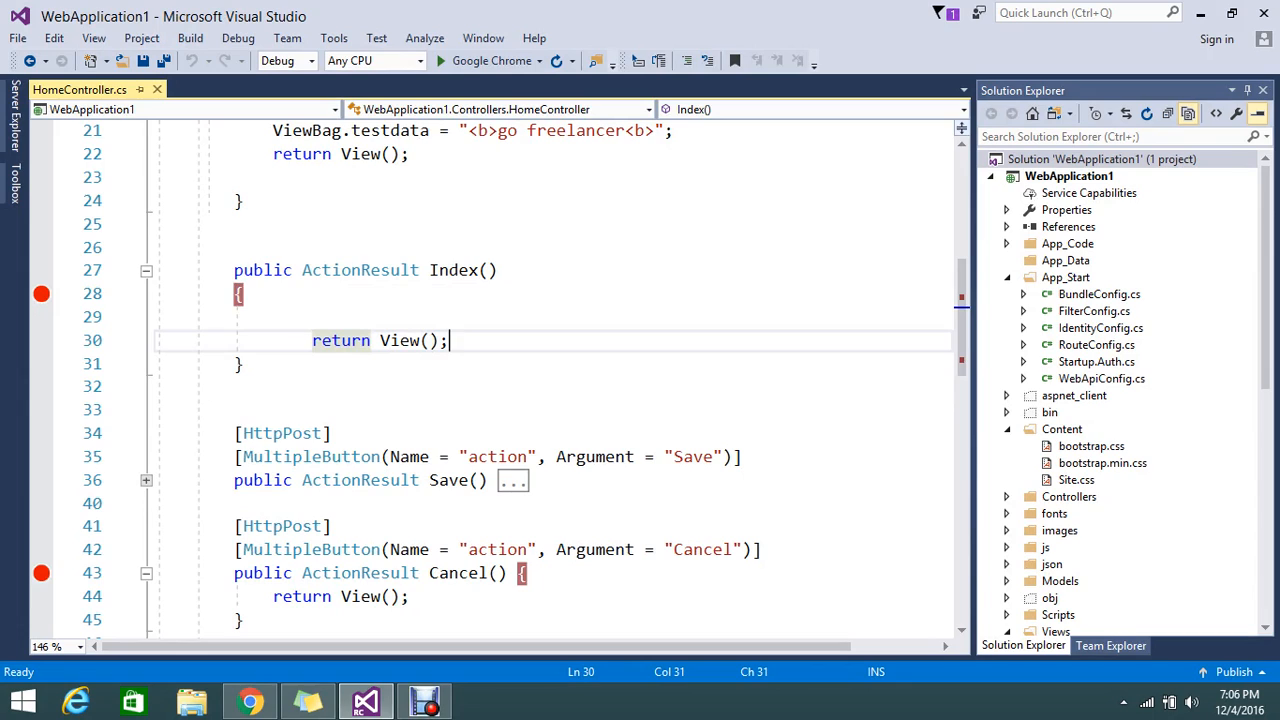
mouse_move(400, 340)
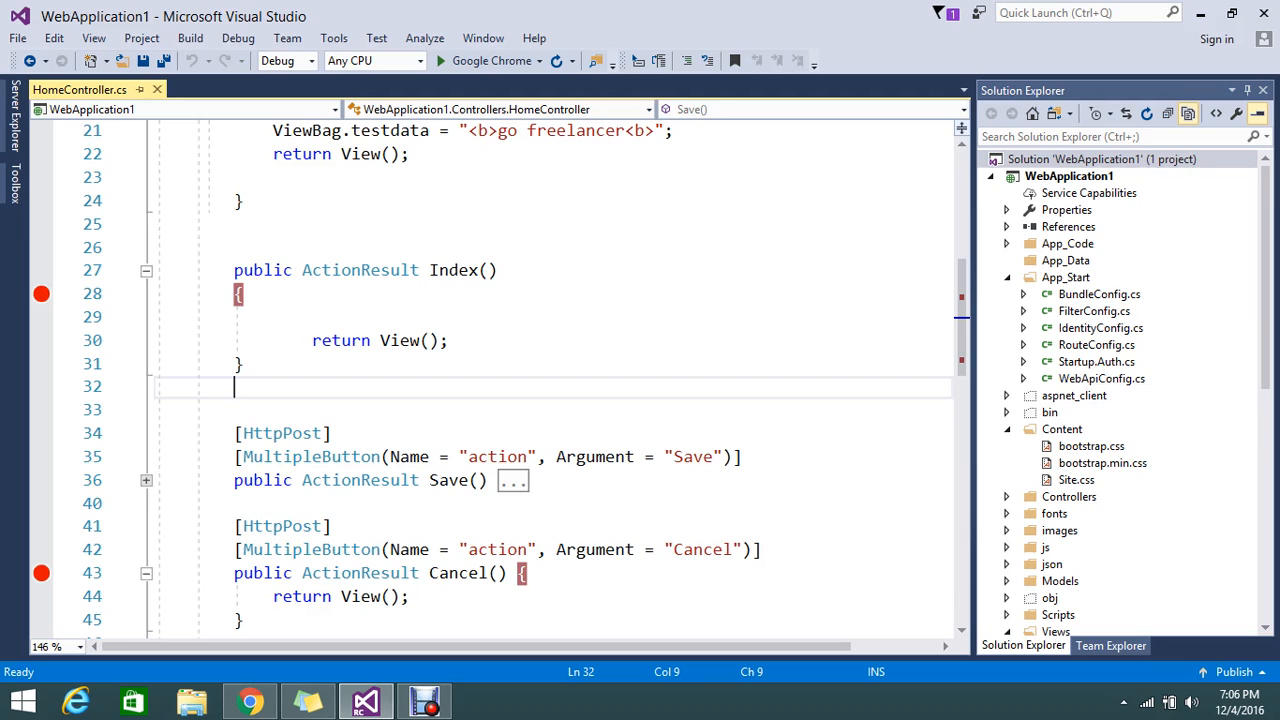
type("pu")
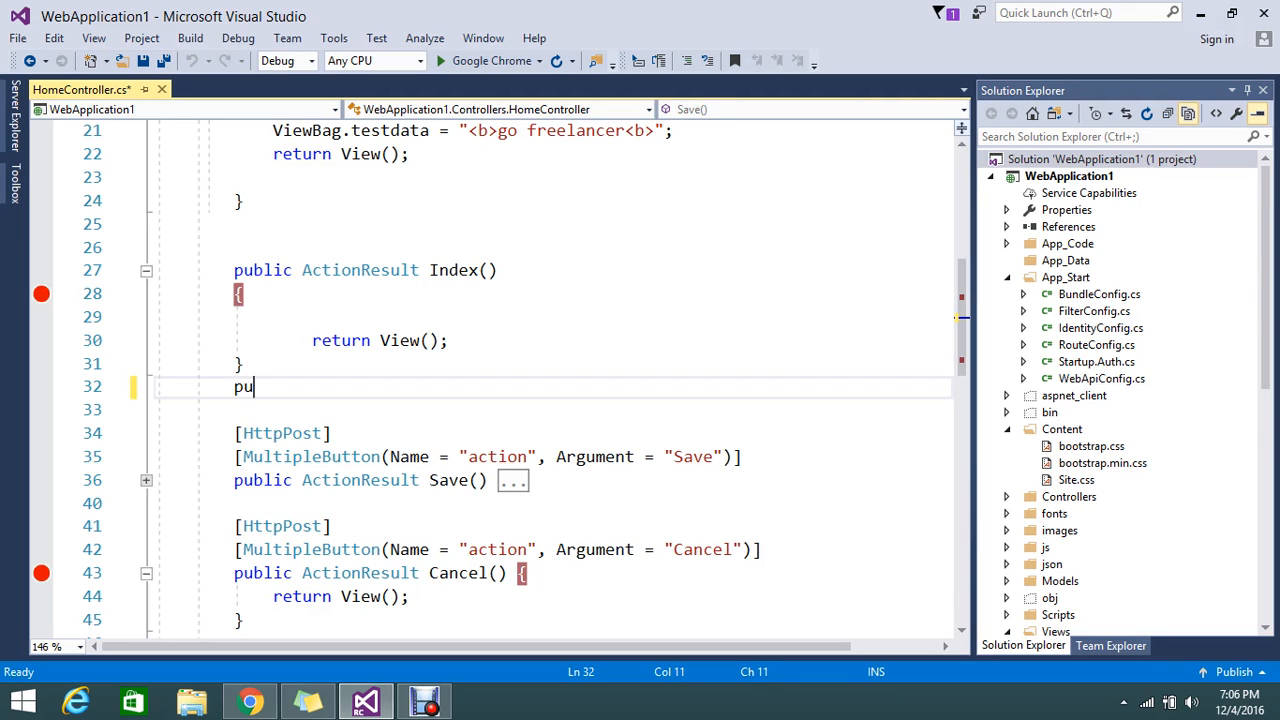
type("ult")
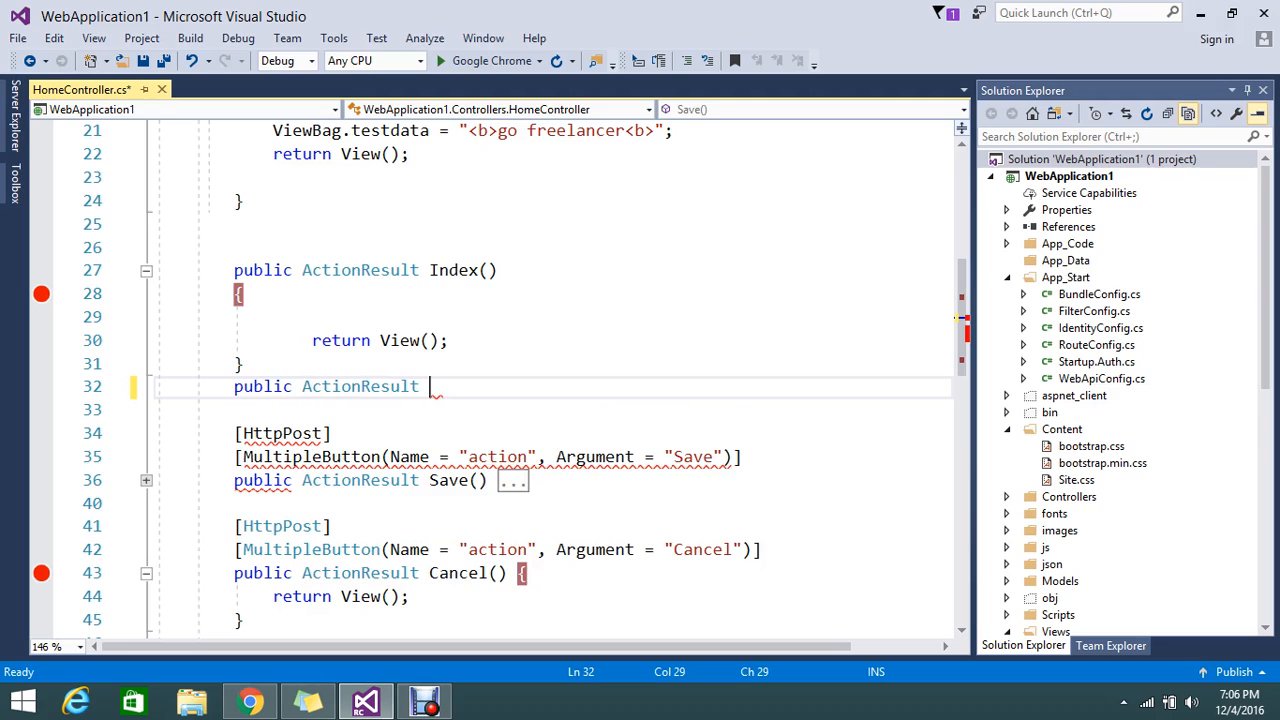
type("s")
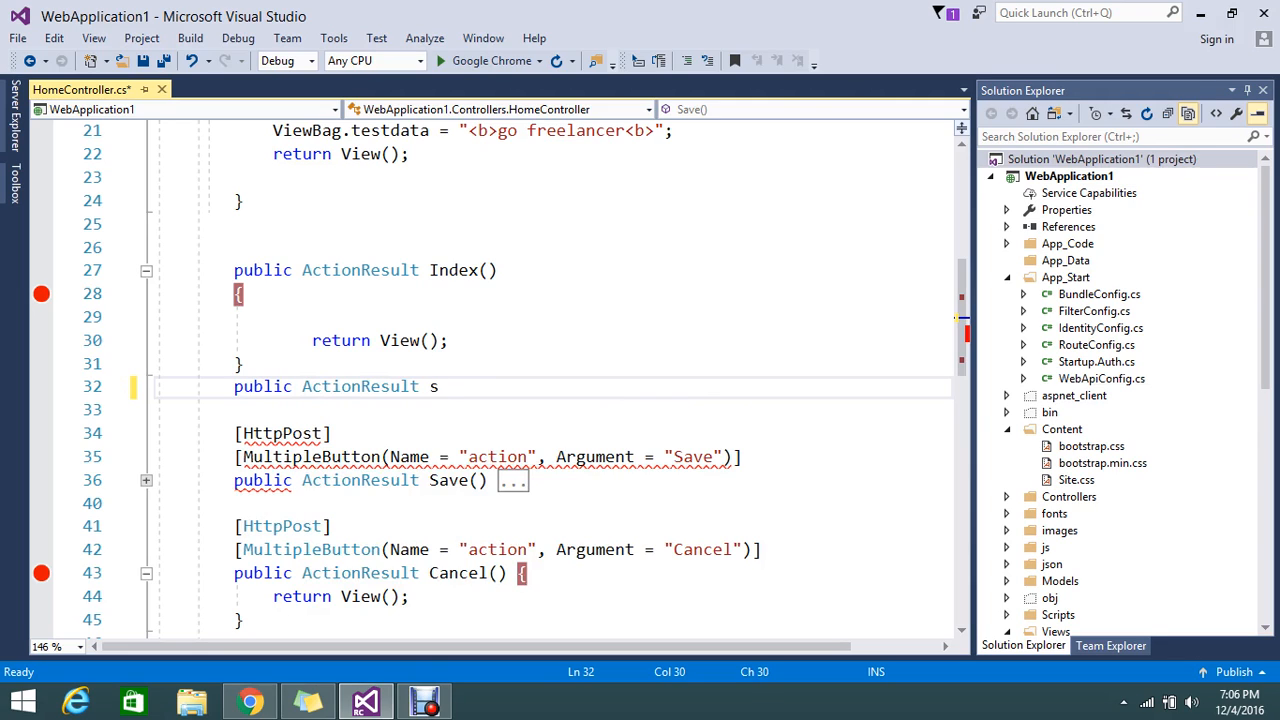
type("ervice")
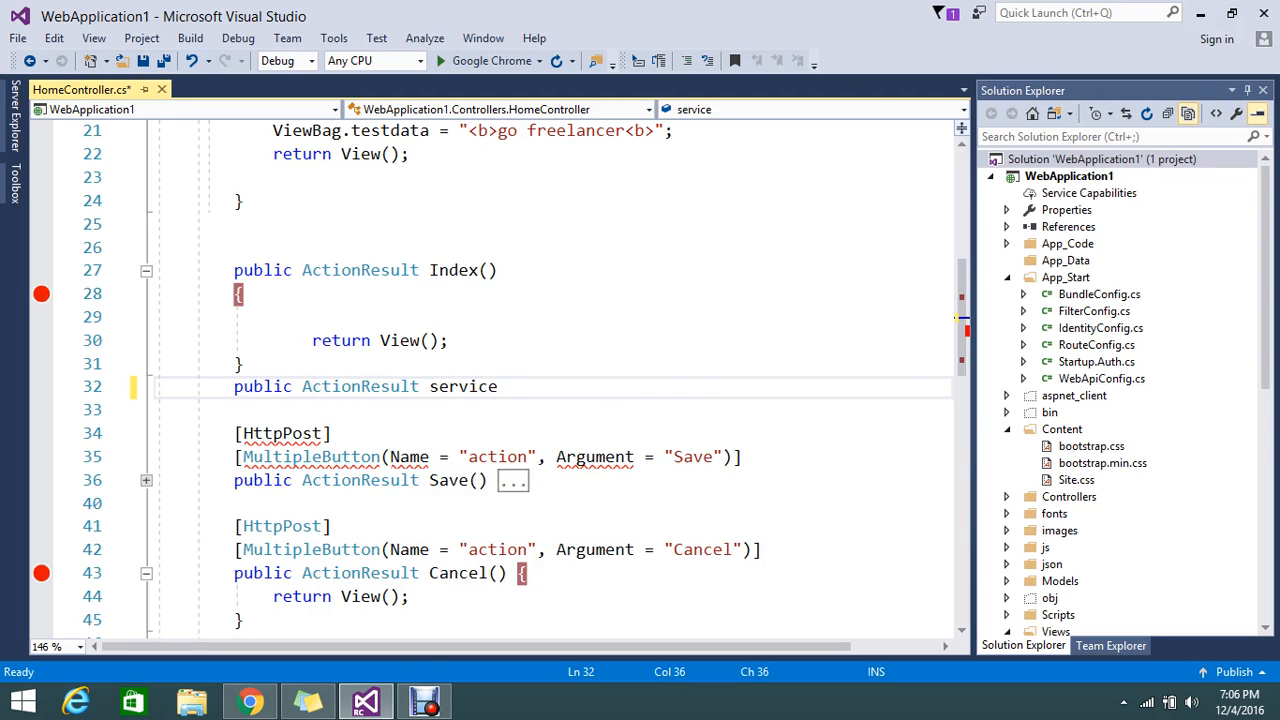
type("()")
left_click(552, 408)
type("{")
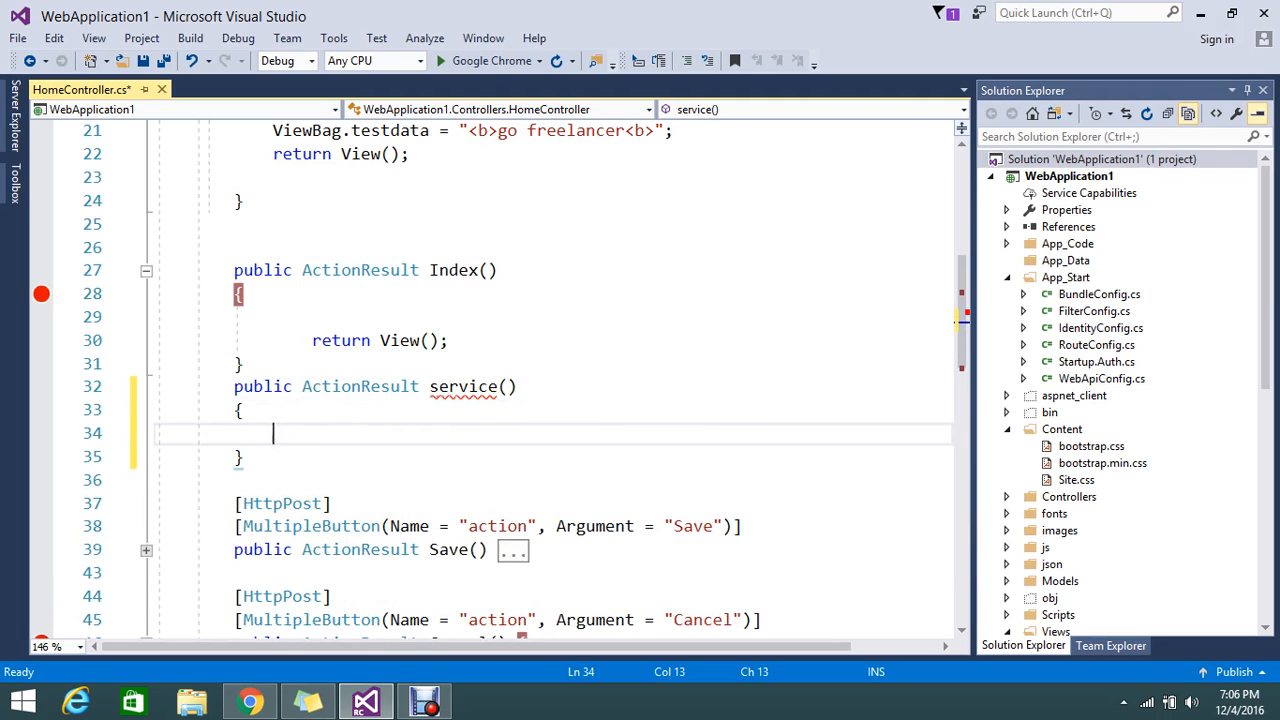
type("re")
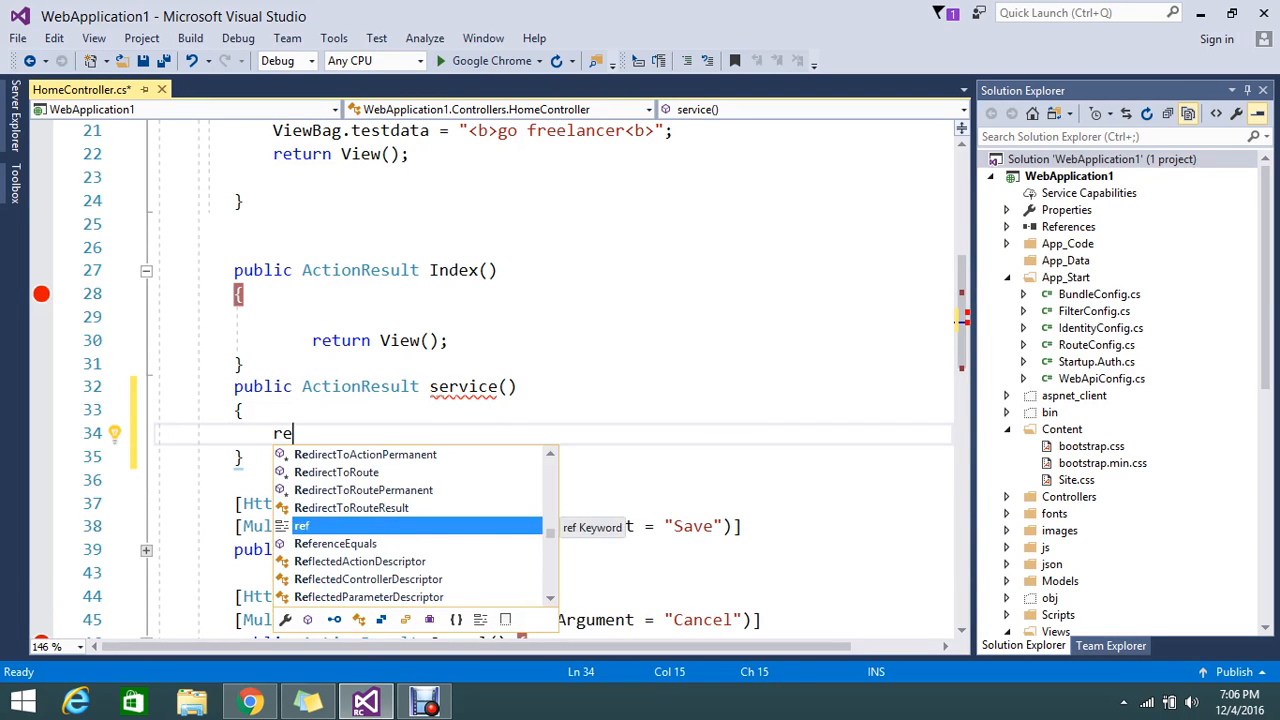
type("turn j")
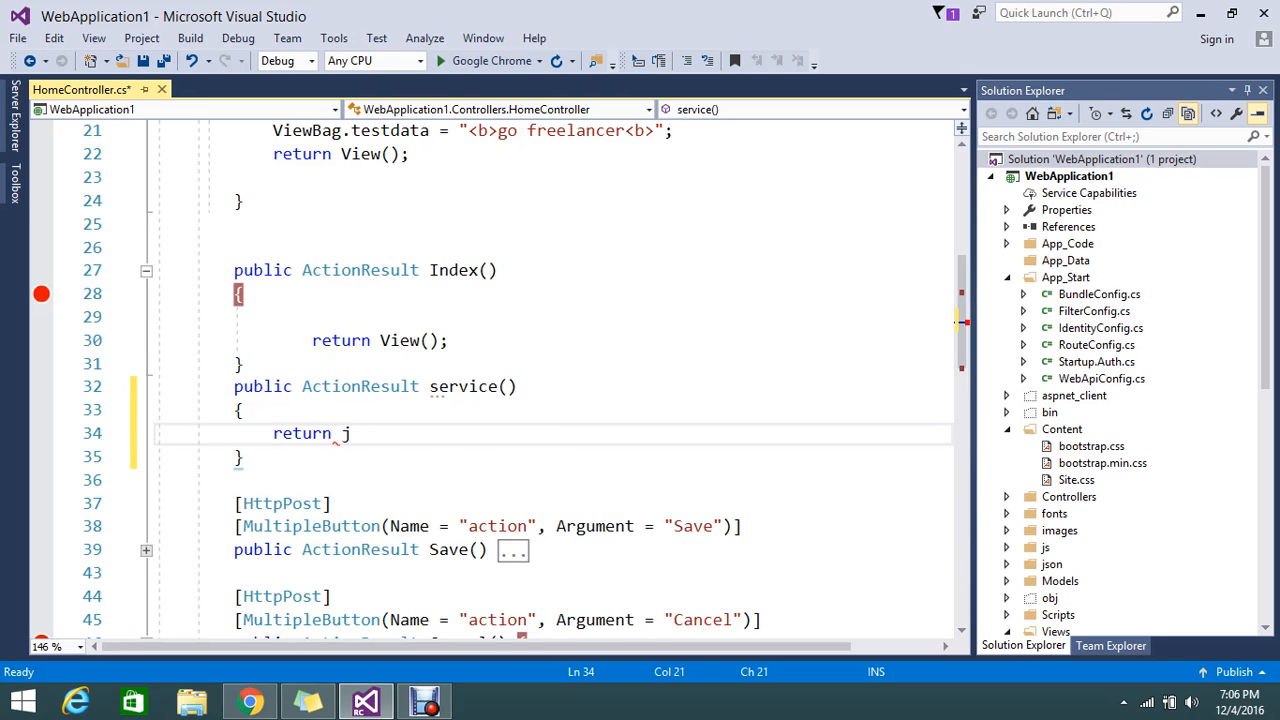
type("son")
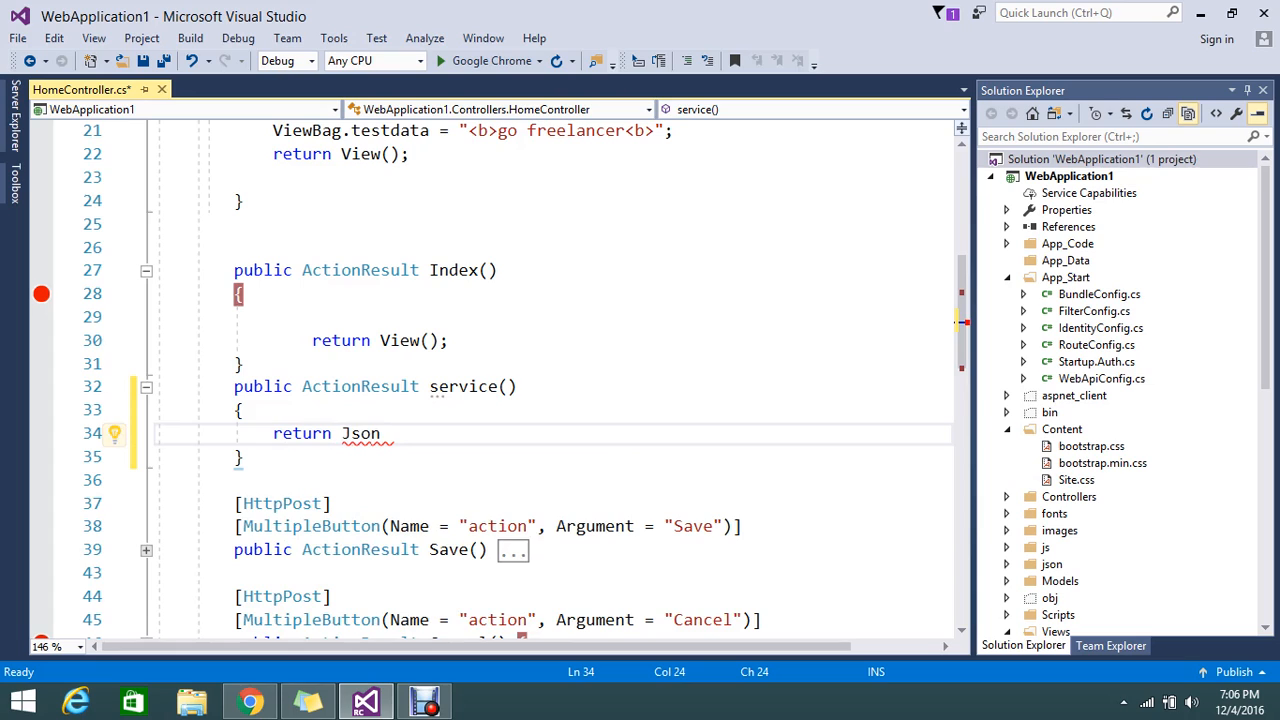
type("(n")
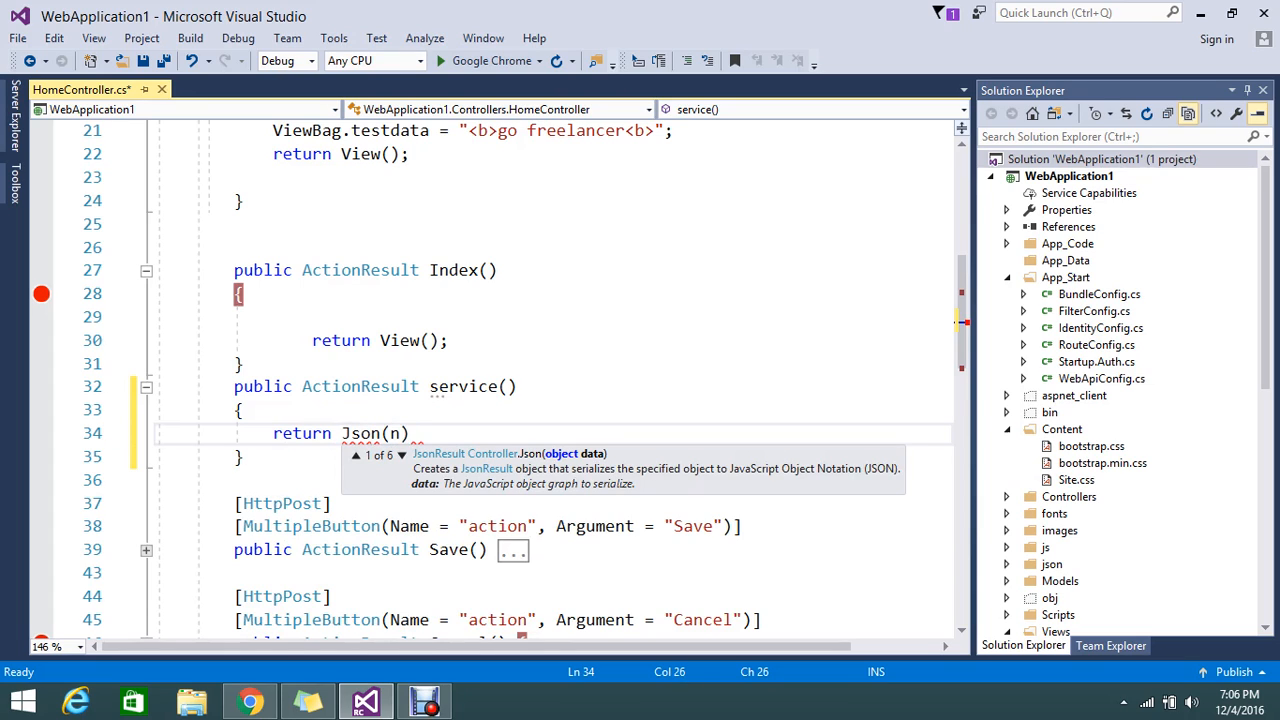
type("new { }")
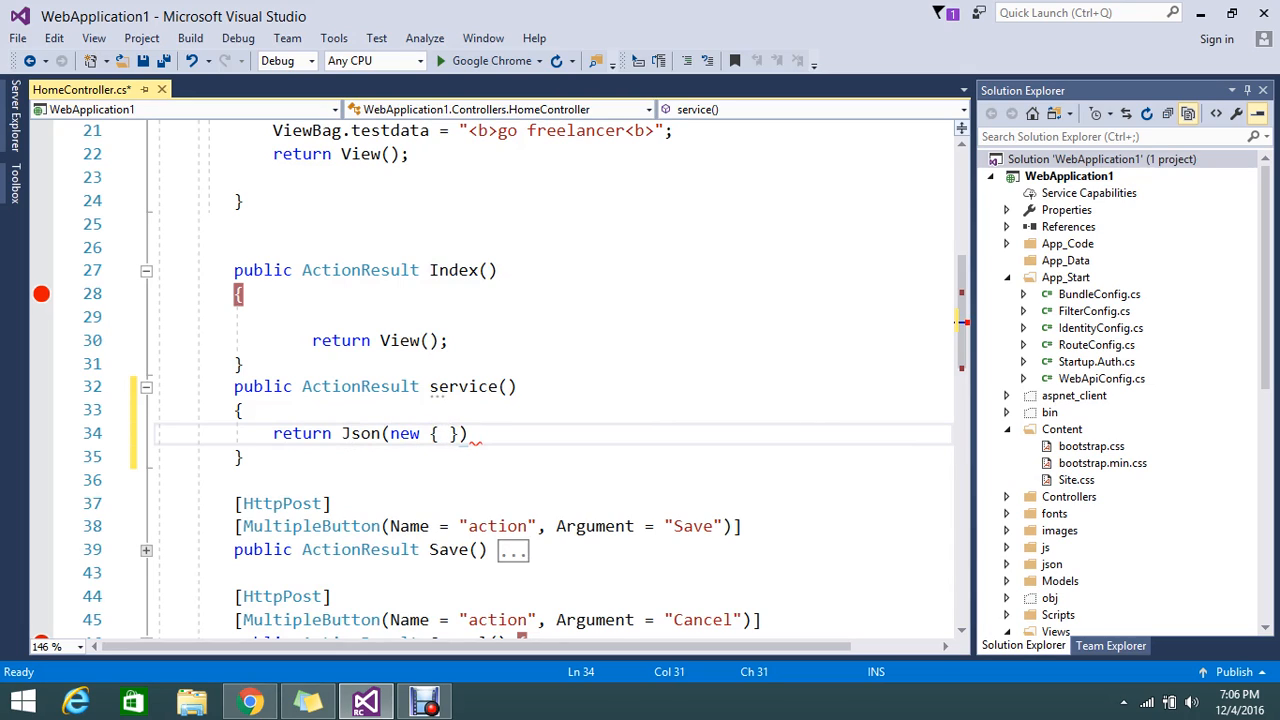
- Fill the anonymous object with name "go freelancer" and type "youtube channel", then save
type("T")
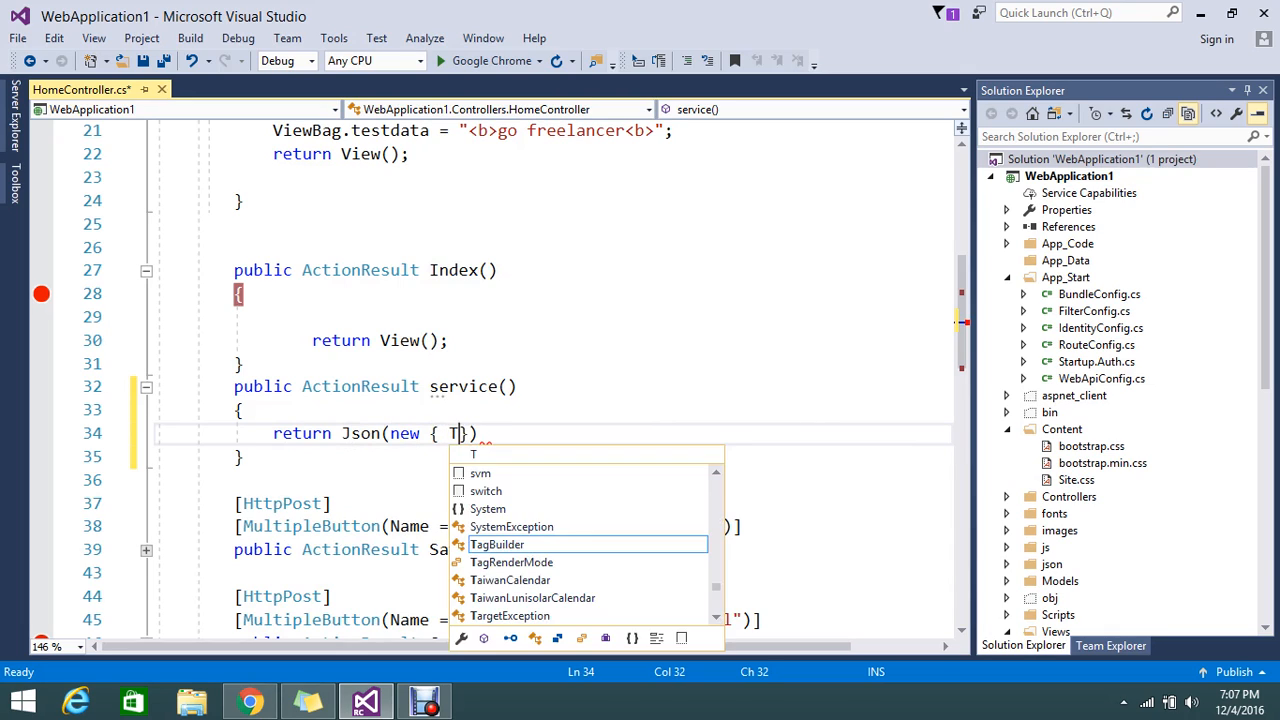
key("Backspace")
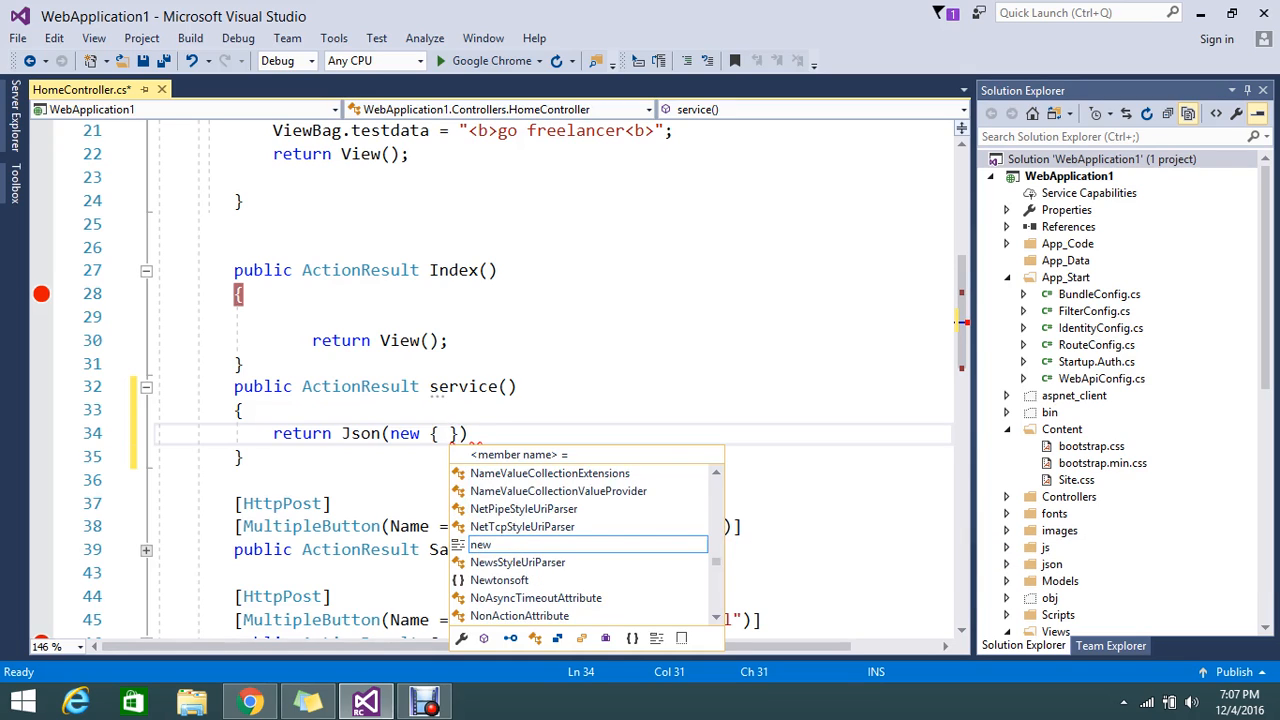
type("name")
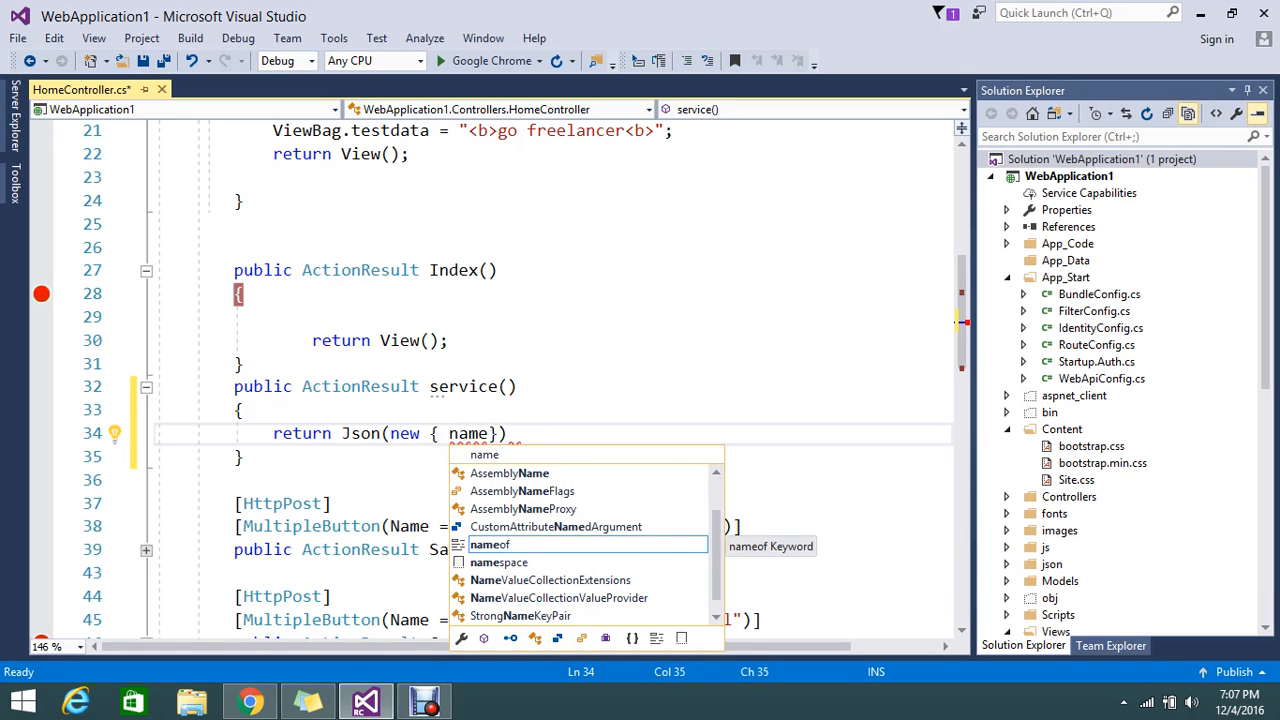
type("=\"\"")
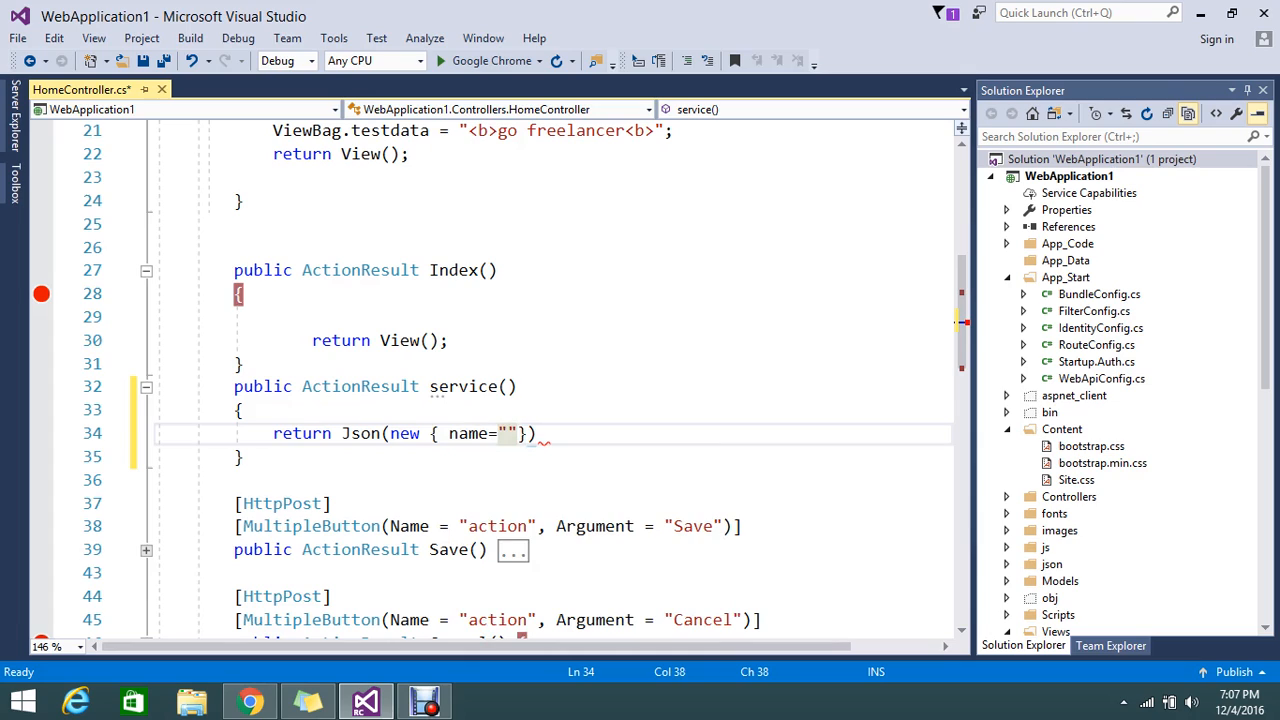
type("go")
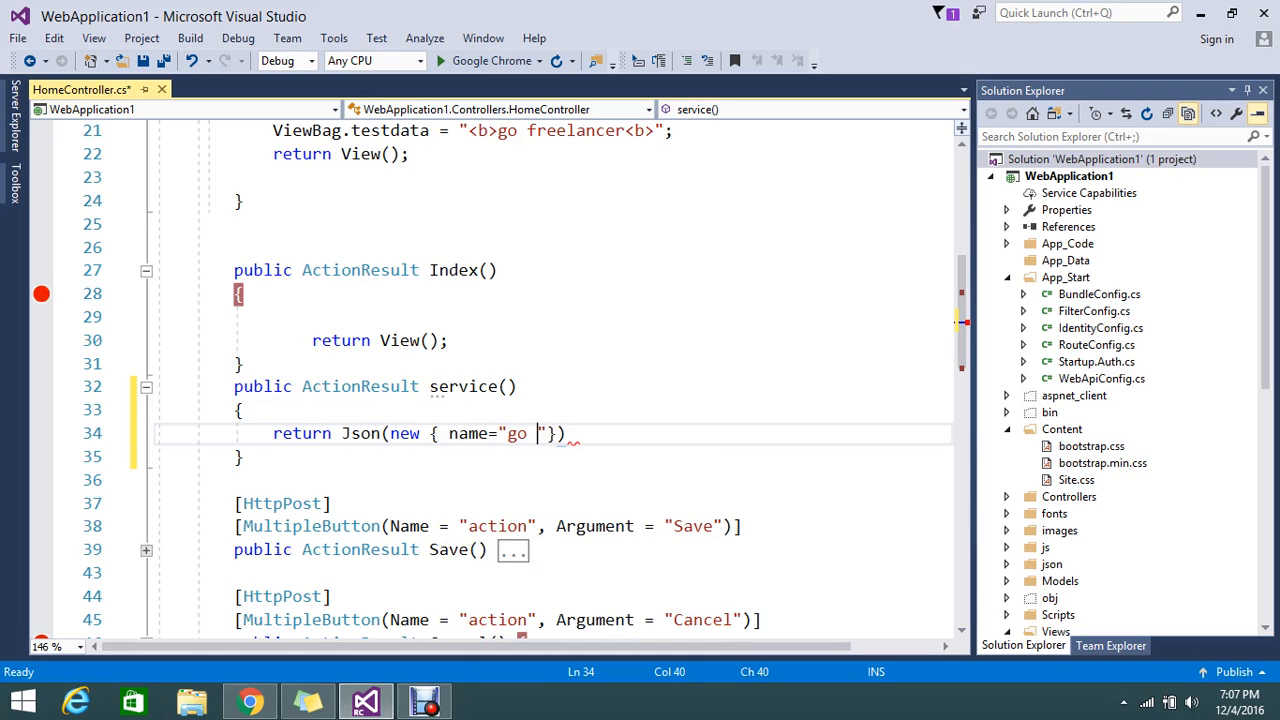
type("freelan")
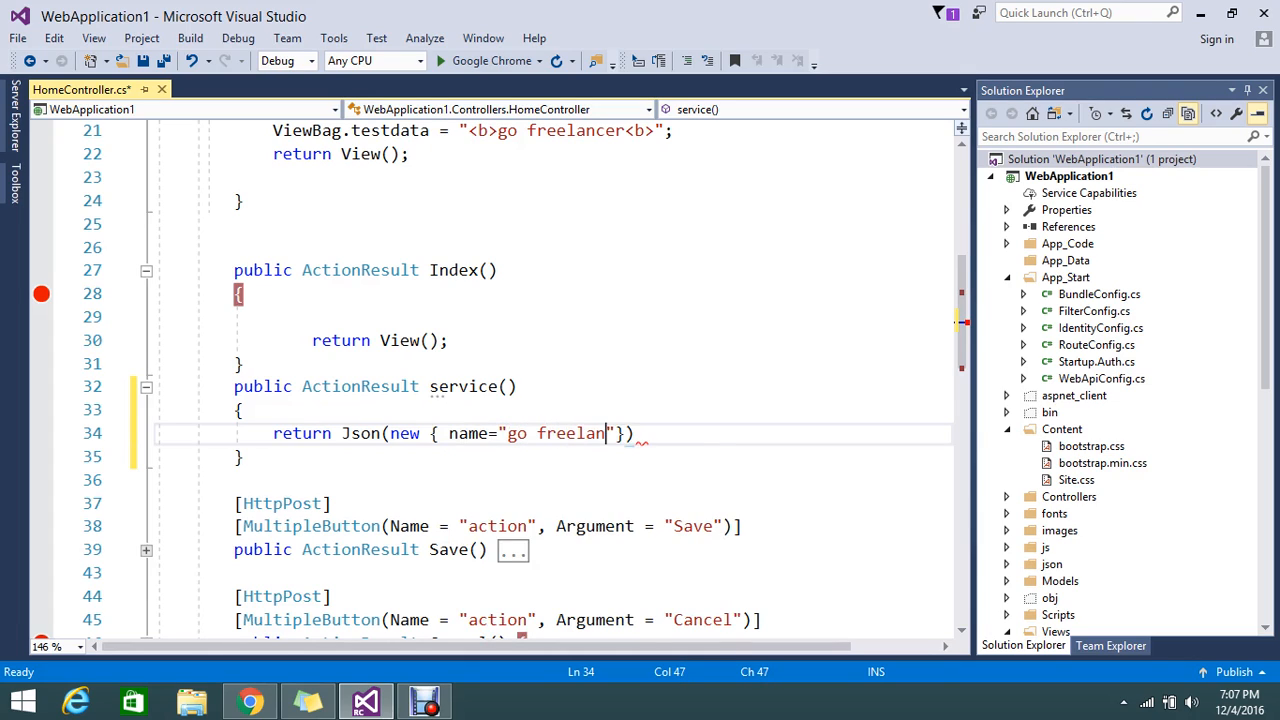
type("cer")
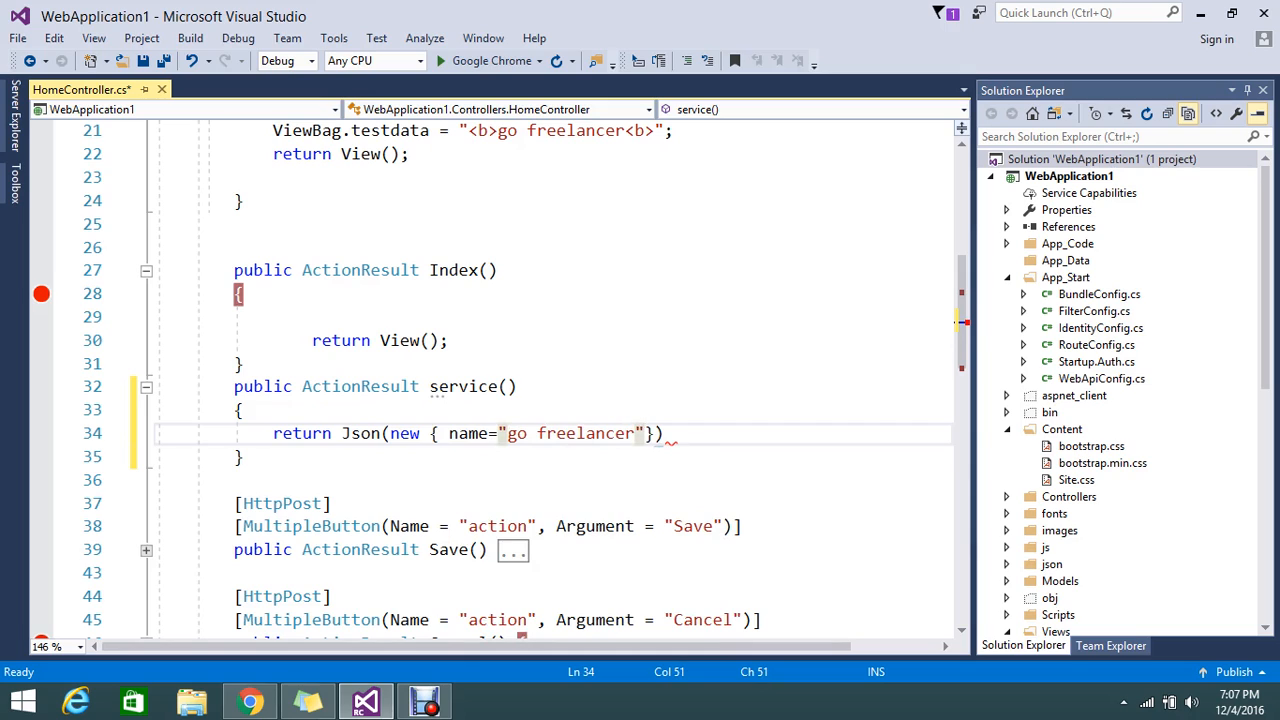
type(",type=")
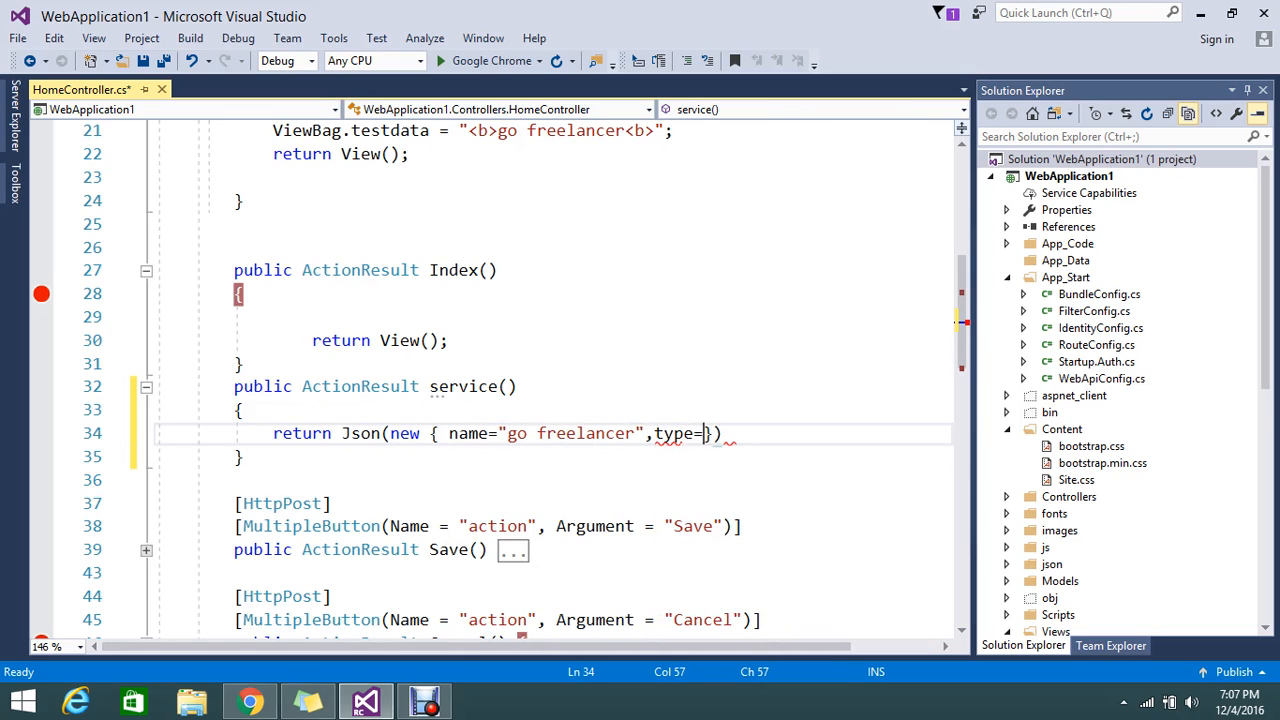
type("\"")
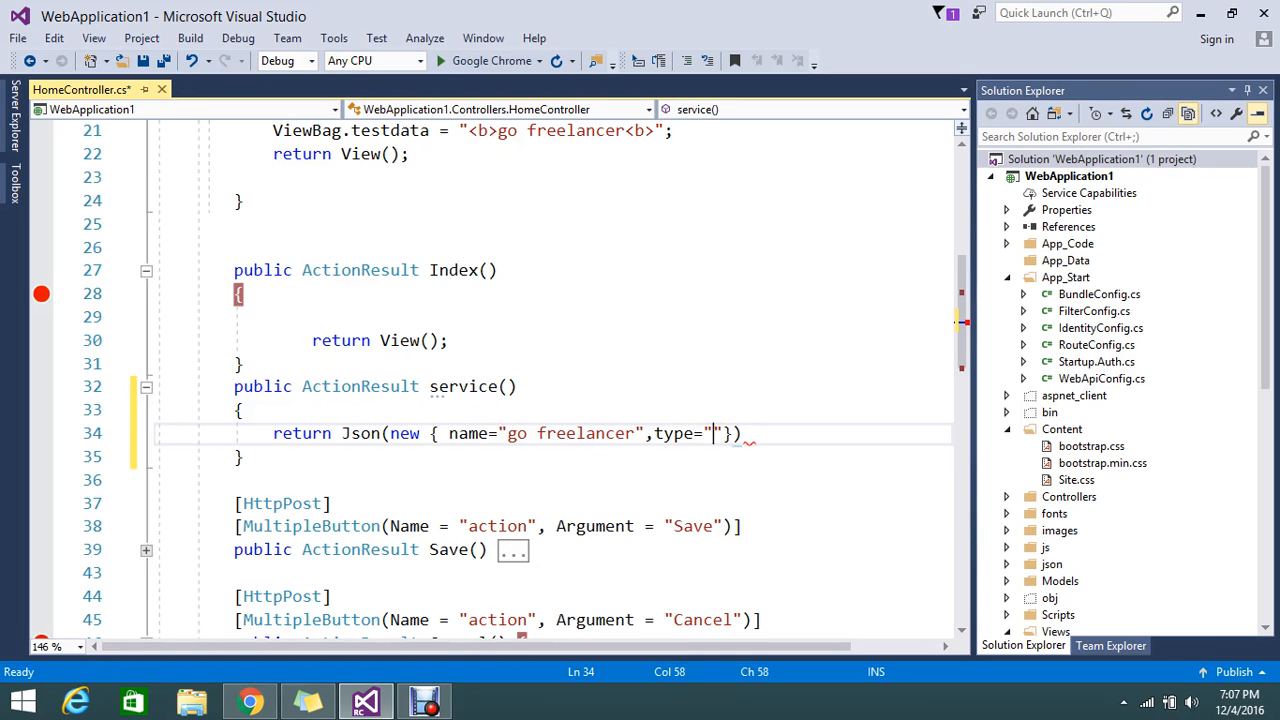
type("youtube channel")
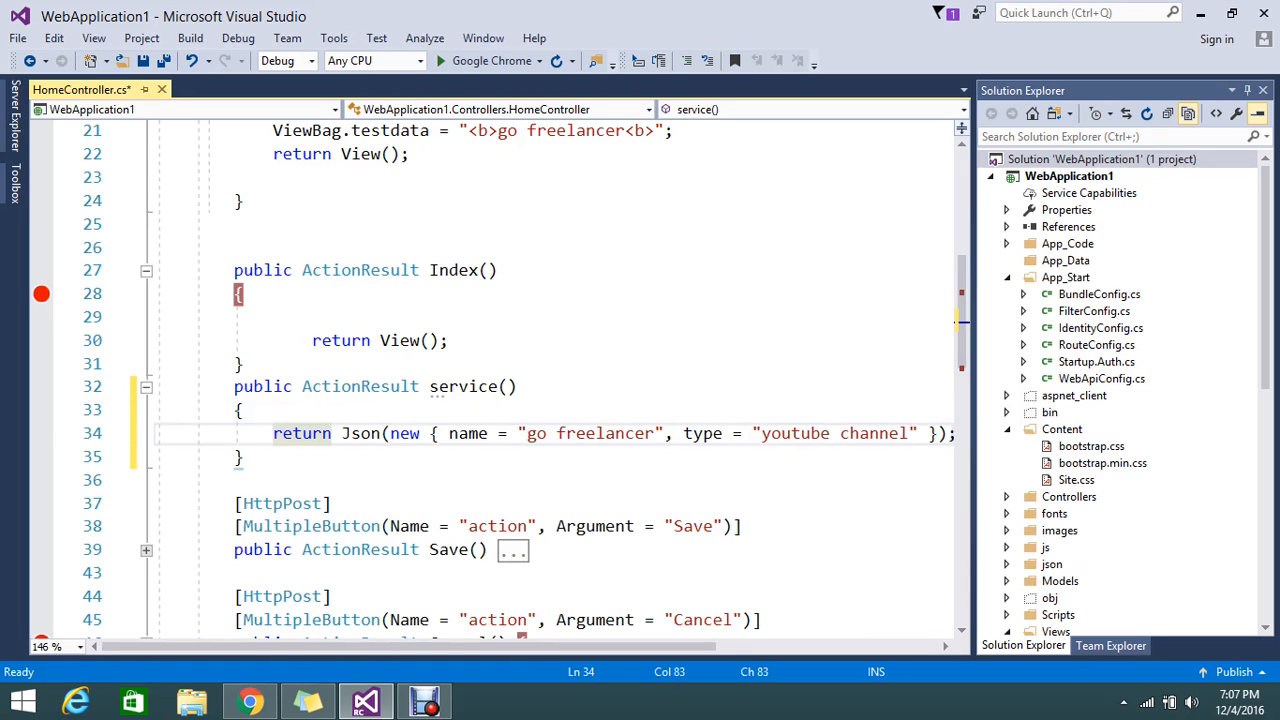
key("ctrl+s")
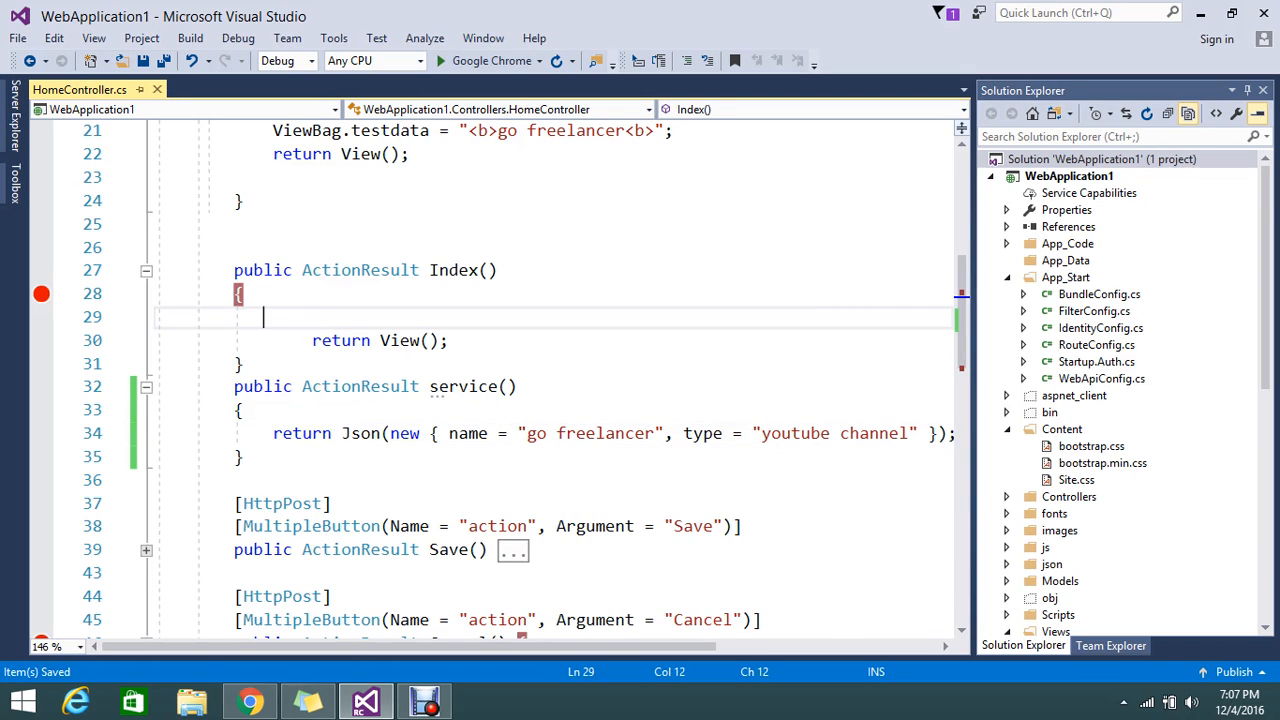
- Build WebApplication1 successfully and start a new Chrome window pointed at localhost:54937
double_click(458, 386)
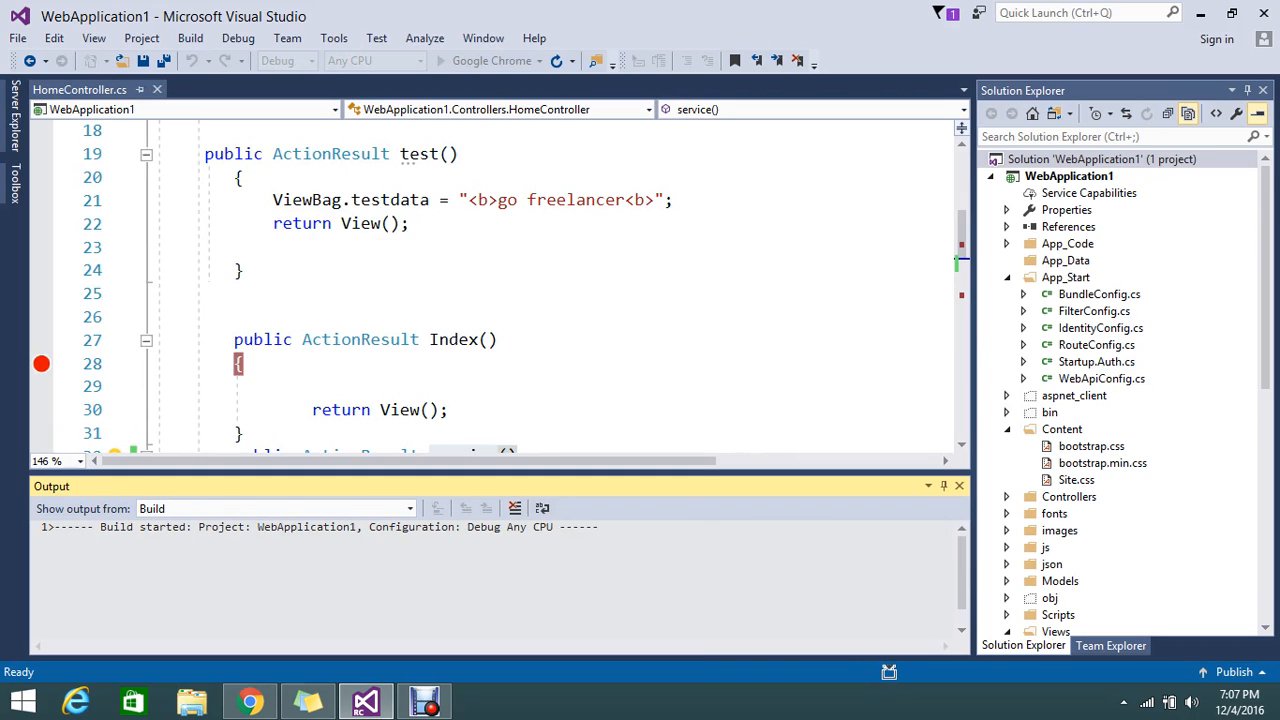
right_click(250, 700)
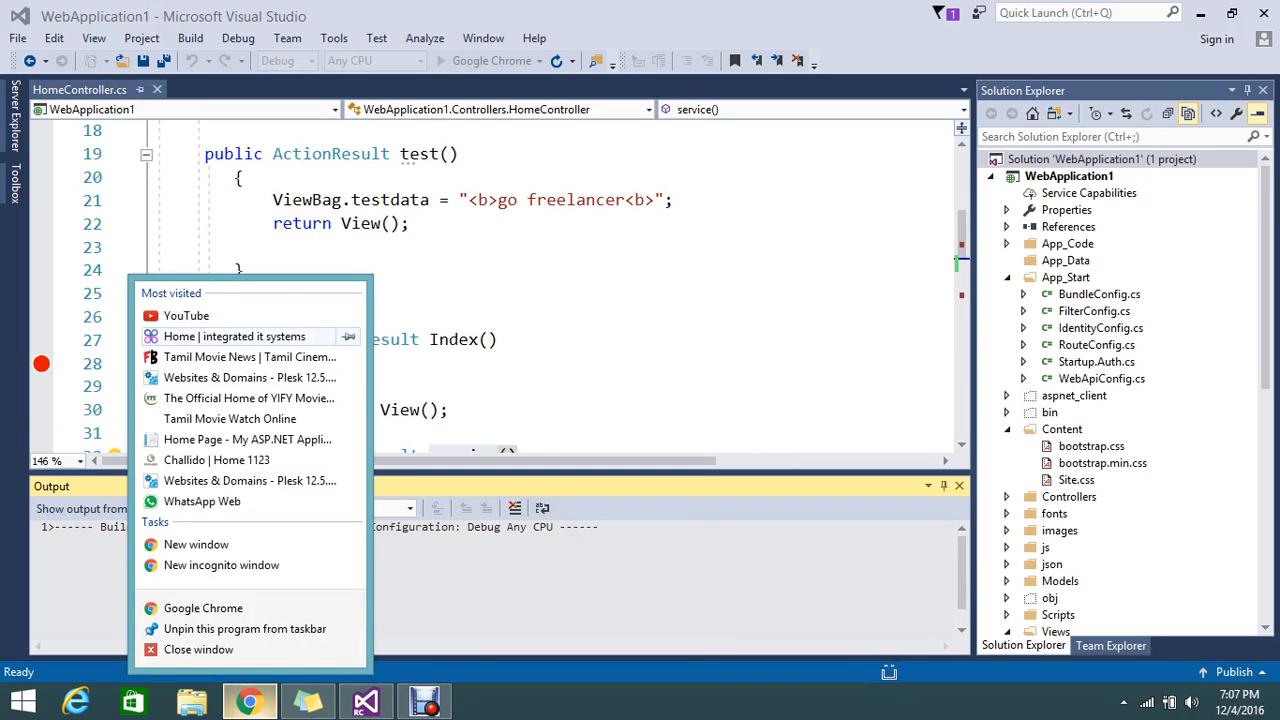
mouse_move(196, 544)
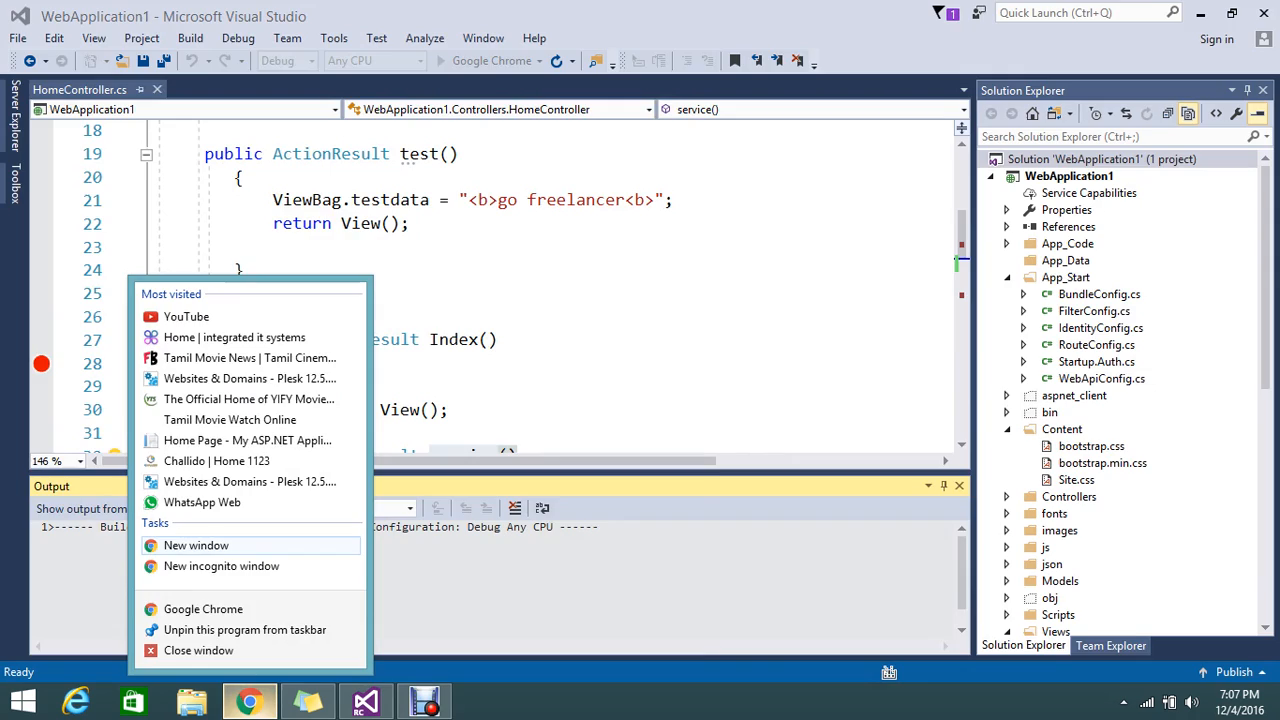
left_click(196, 544)
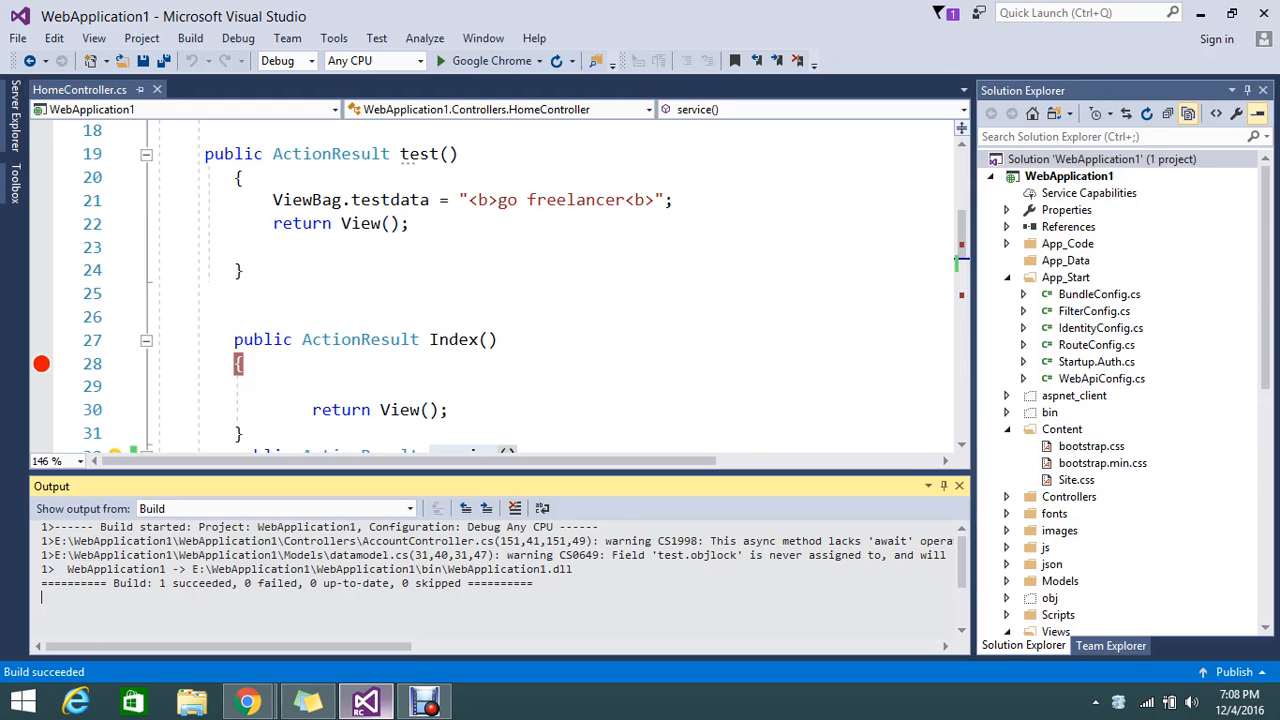
left_click(440, 60)
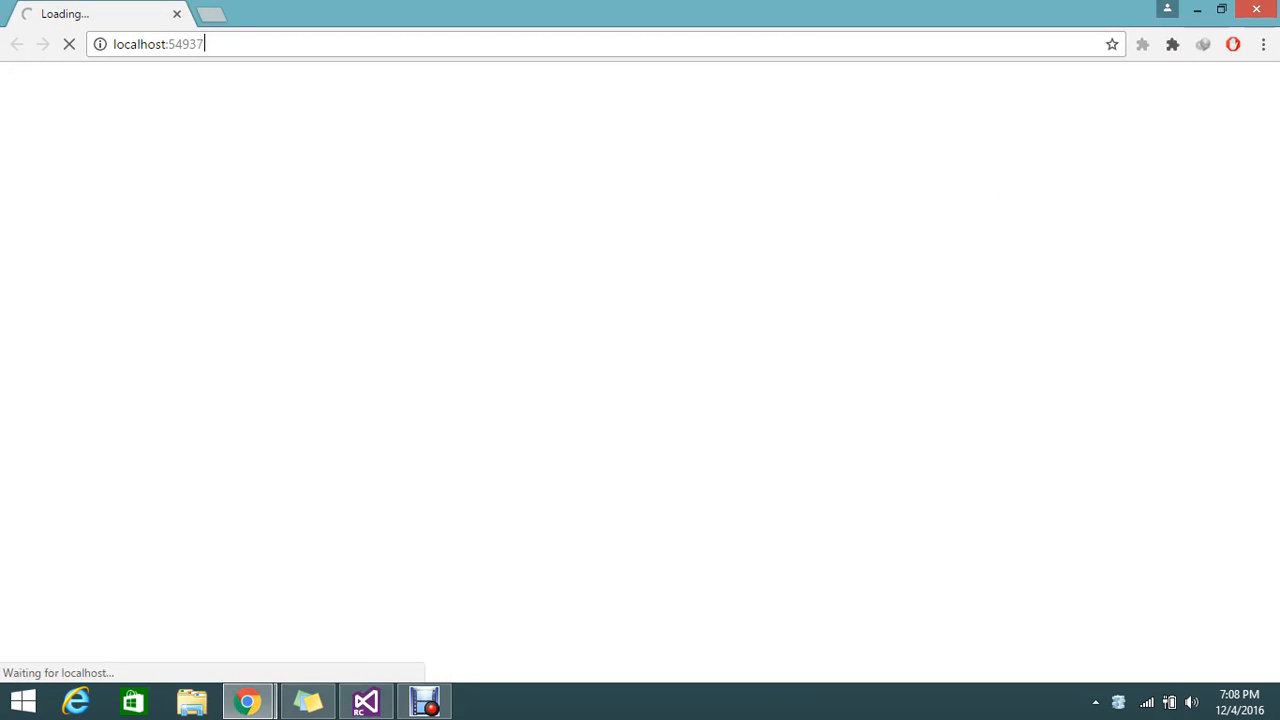
- Request localhost:54937/home/service, see the GET-not-allowed server error, and return to HomeController
type("/h")
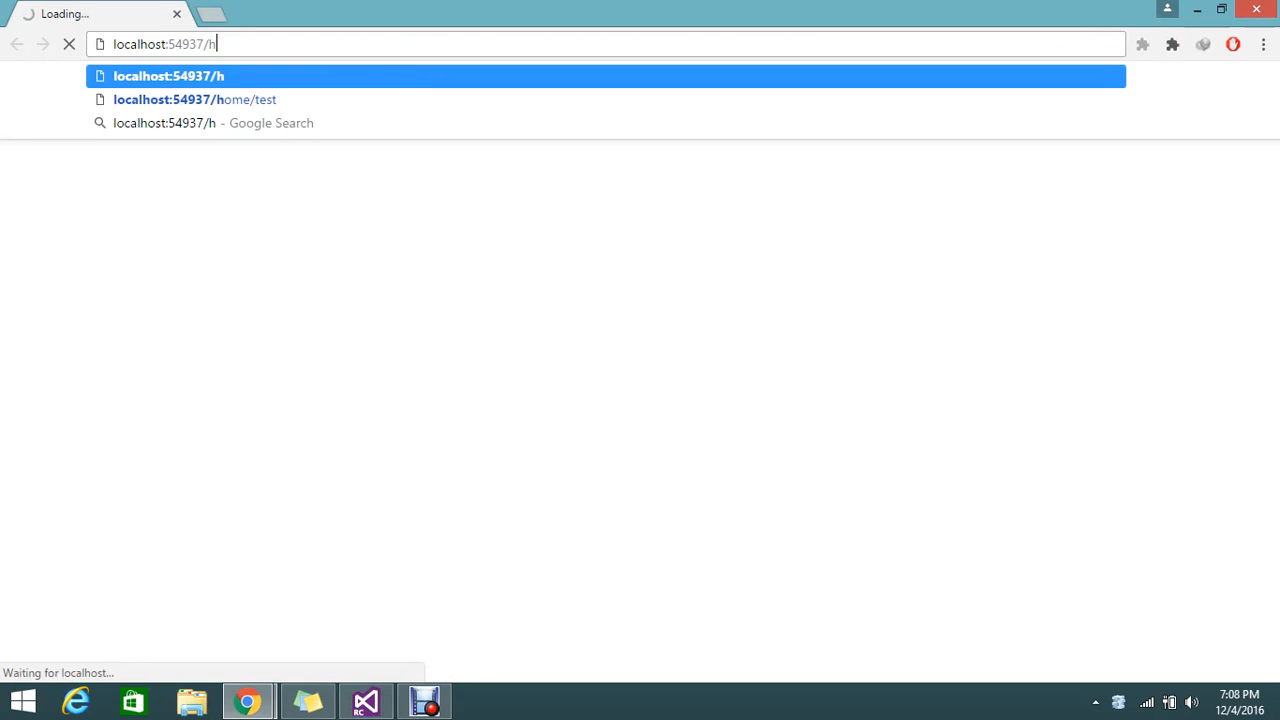
type("ome")
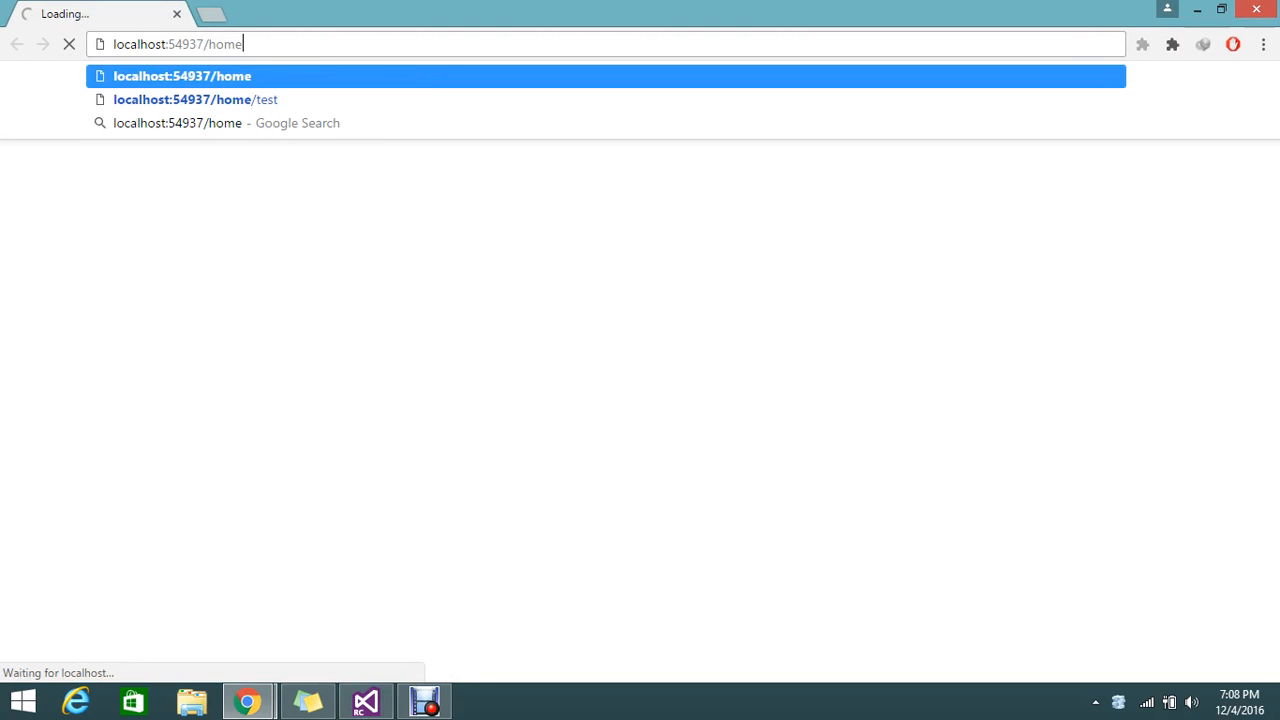
type("/servic")
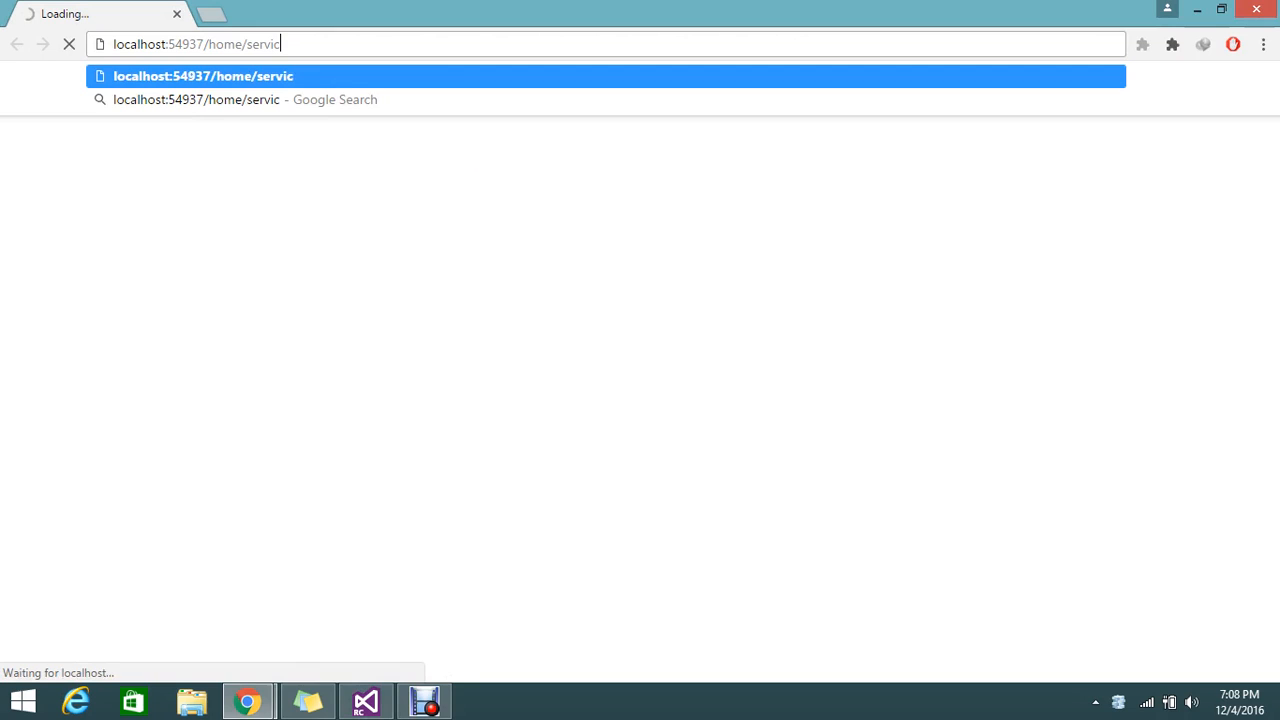
type("e")
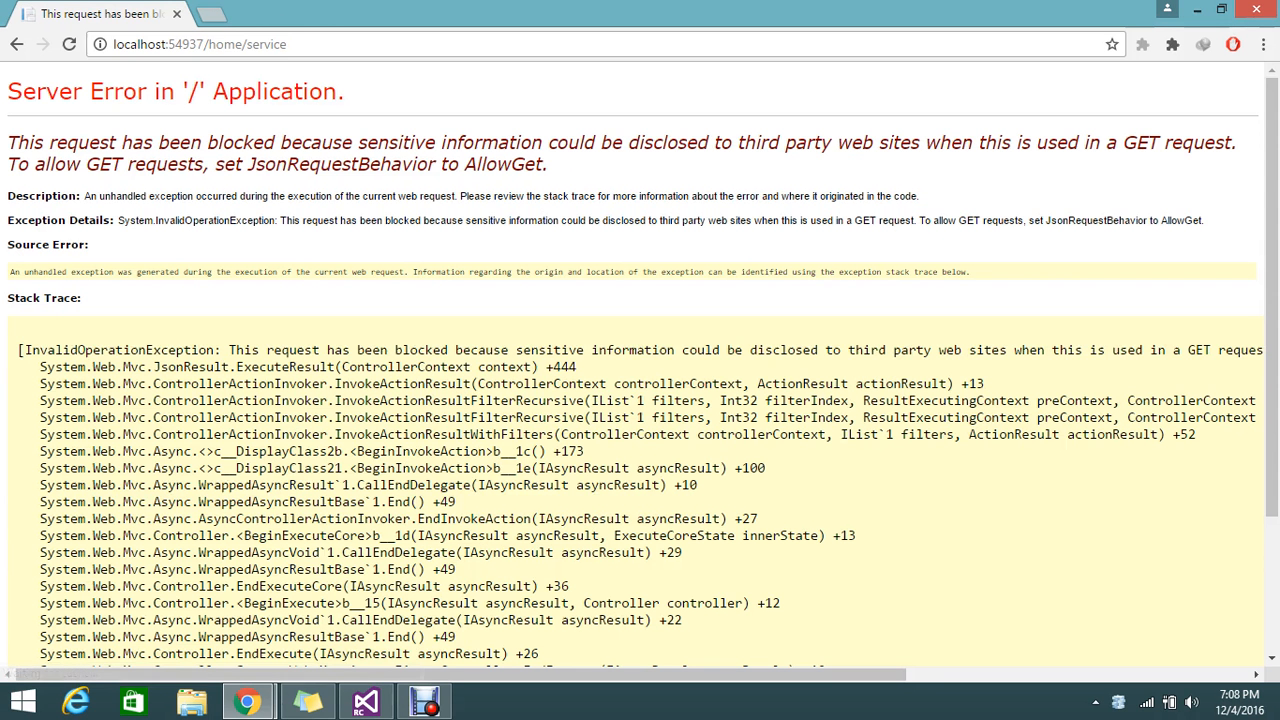
left_click(200, 44)
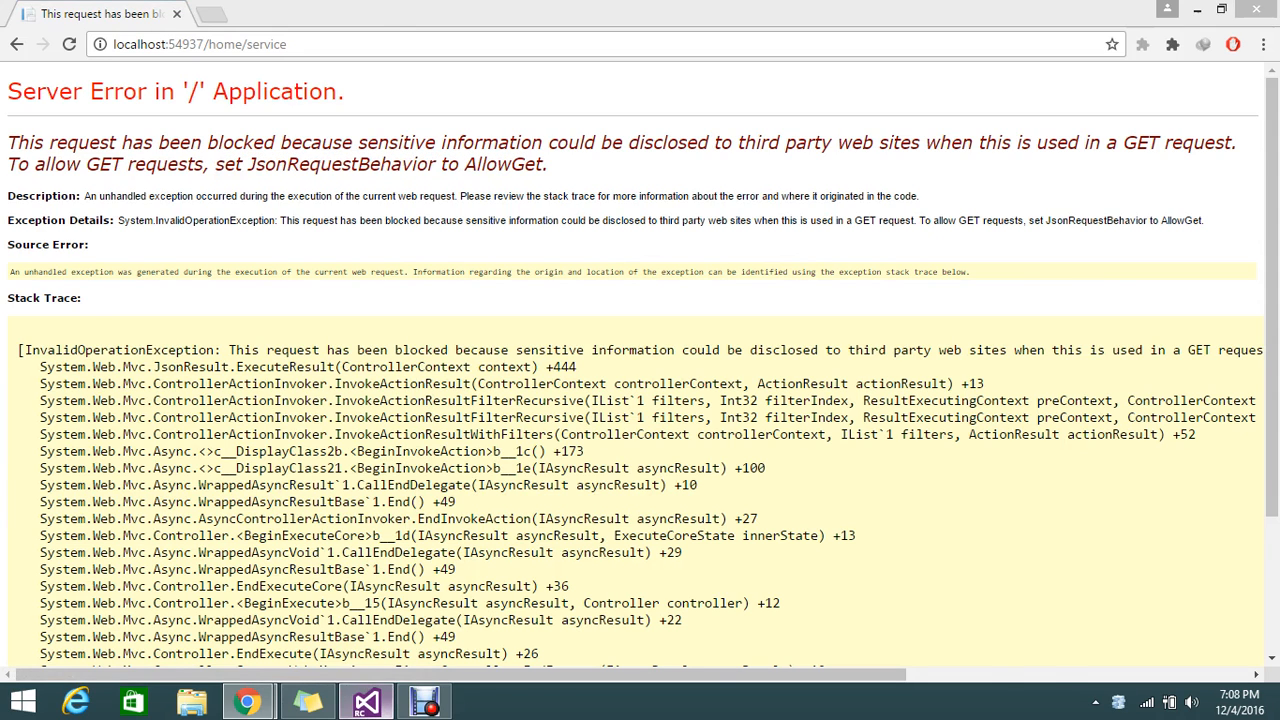
left_click(364, 700)
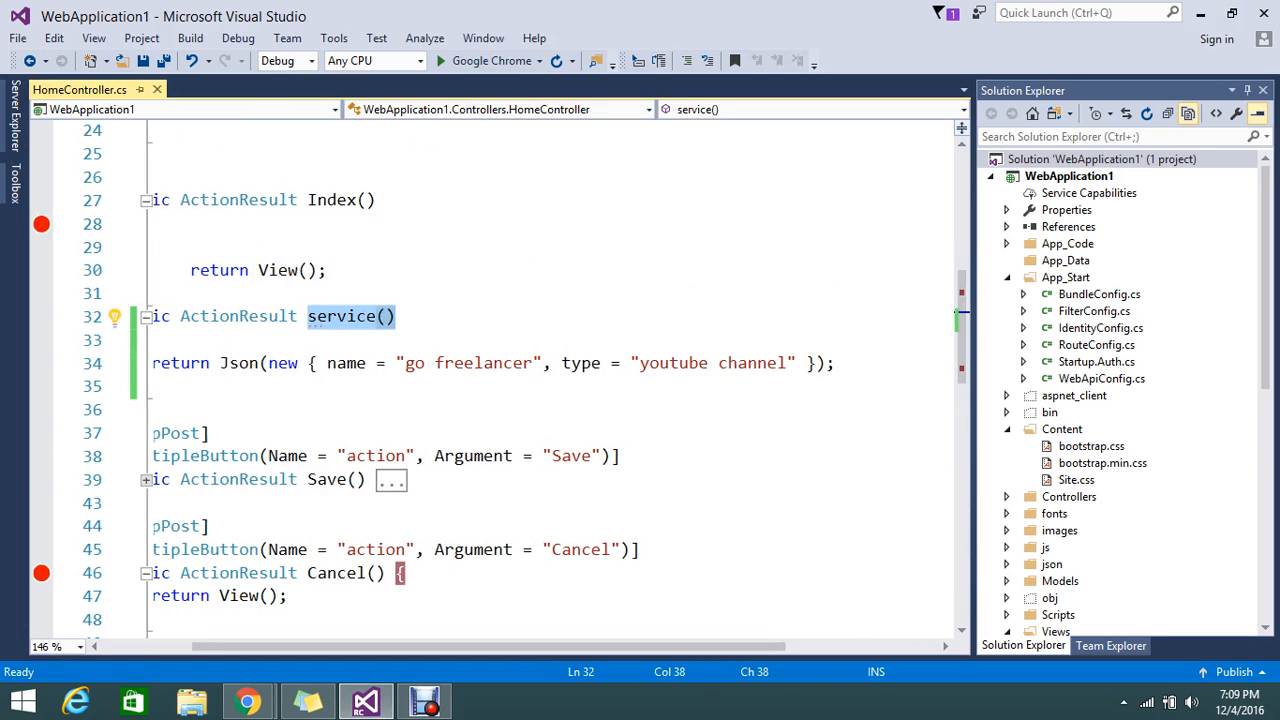
- Pass JsonRequestBehavior.AllowGet as the second Json argument and rebuild the solution
type(",")
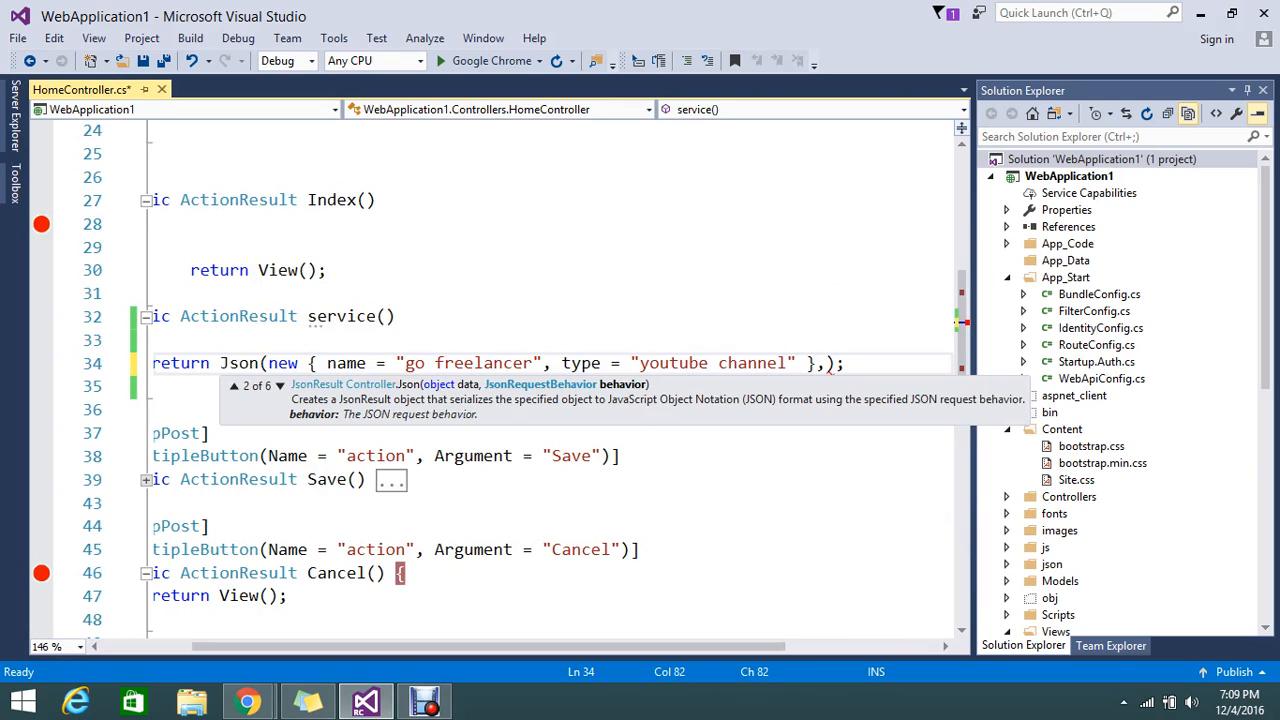
type("j")
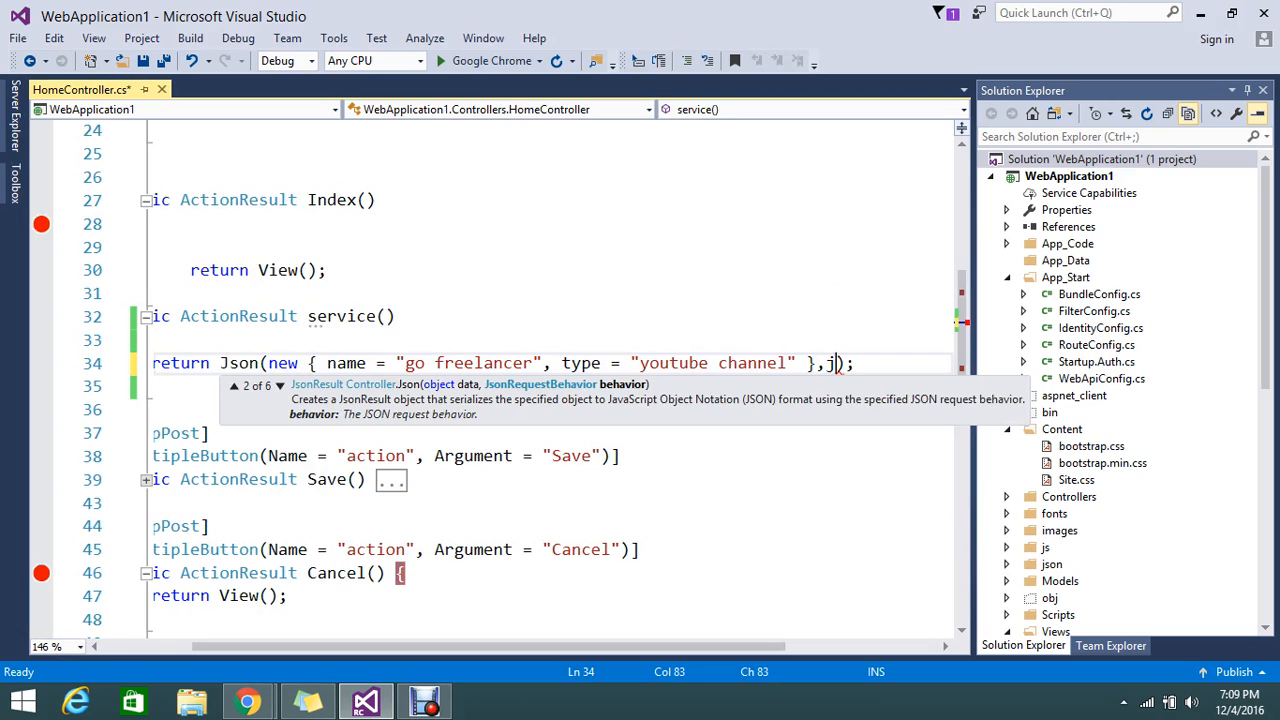
type("sonRequestBehavior.AllowGet")
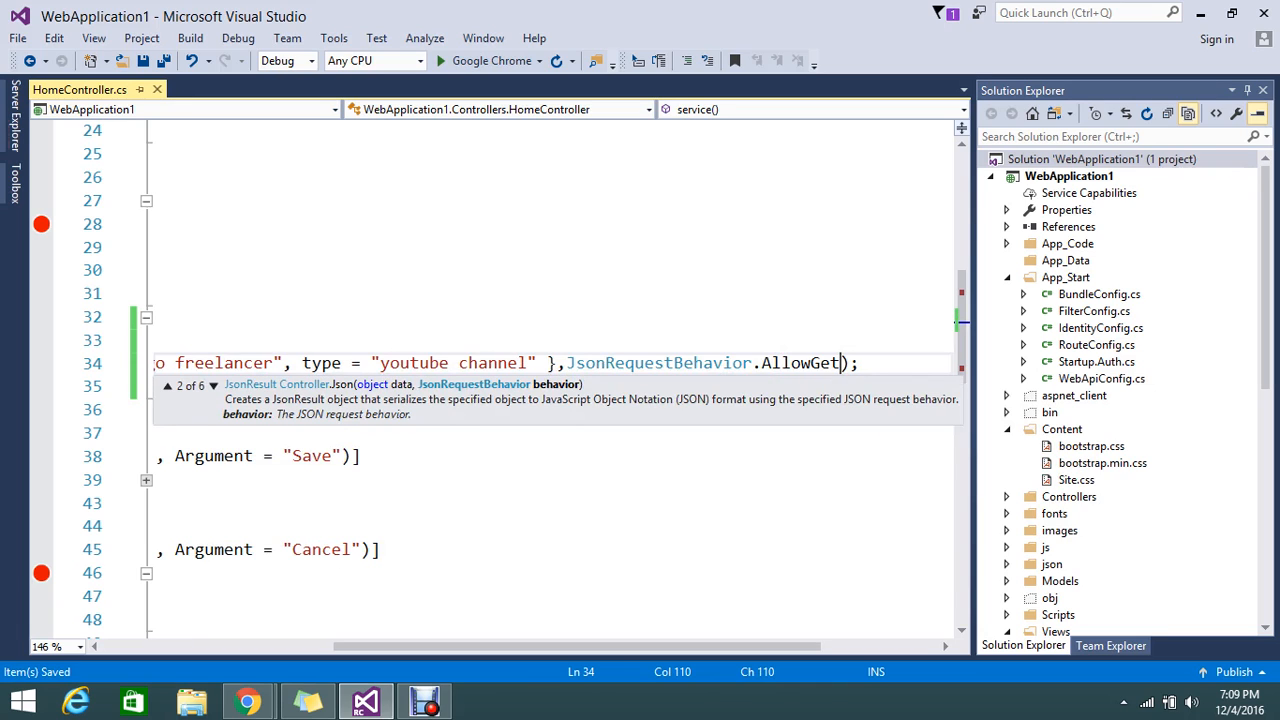
right_click(1068, 160)
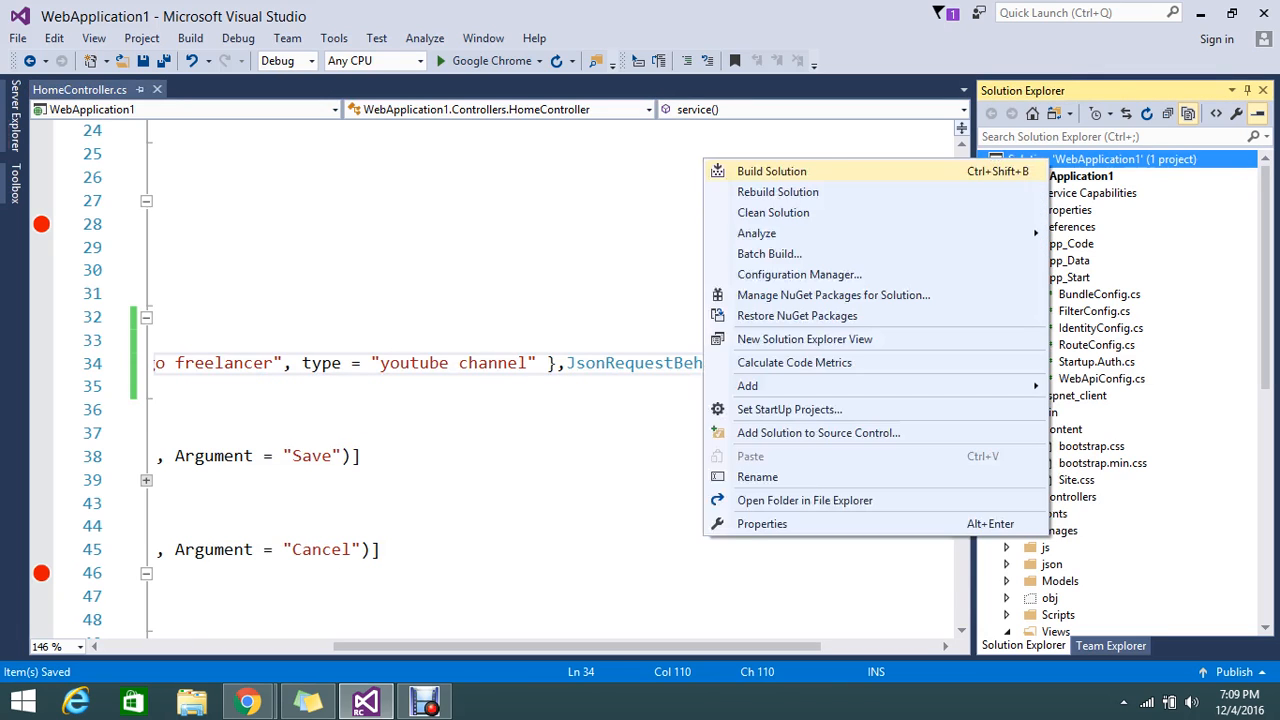
left_click(772, 170)
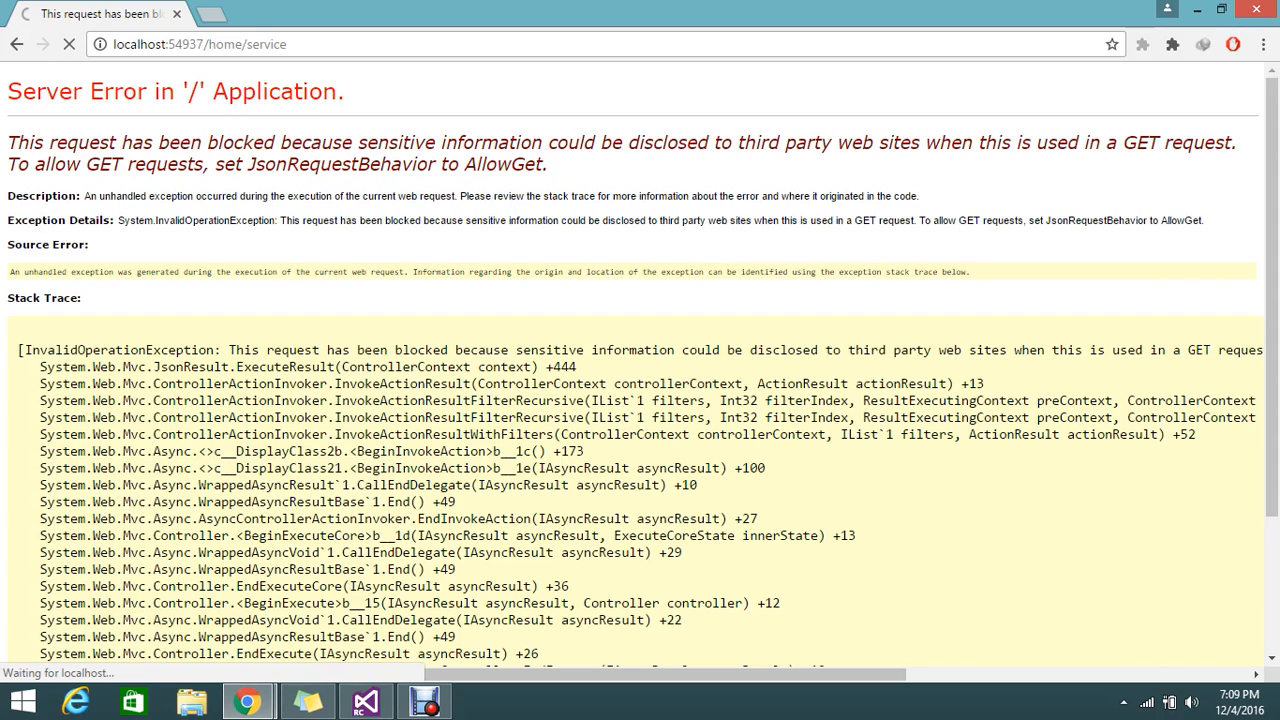
- Reload /home/service to get {"name":"go freelancer","type":"youtube channel"} and return to the controller
left_click(68, 44)
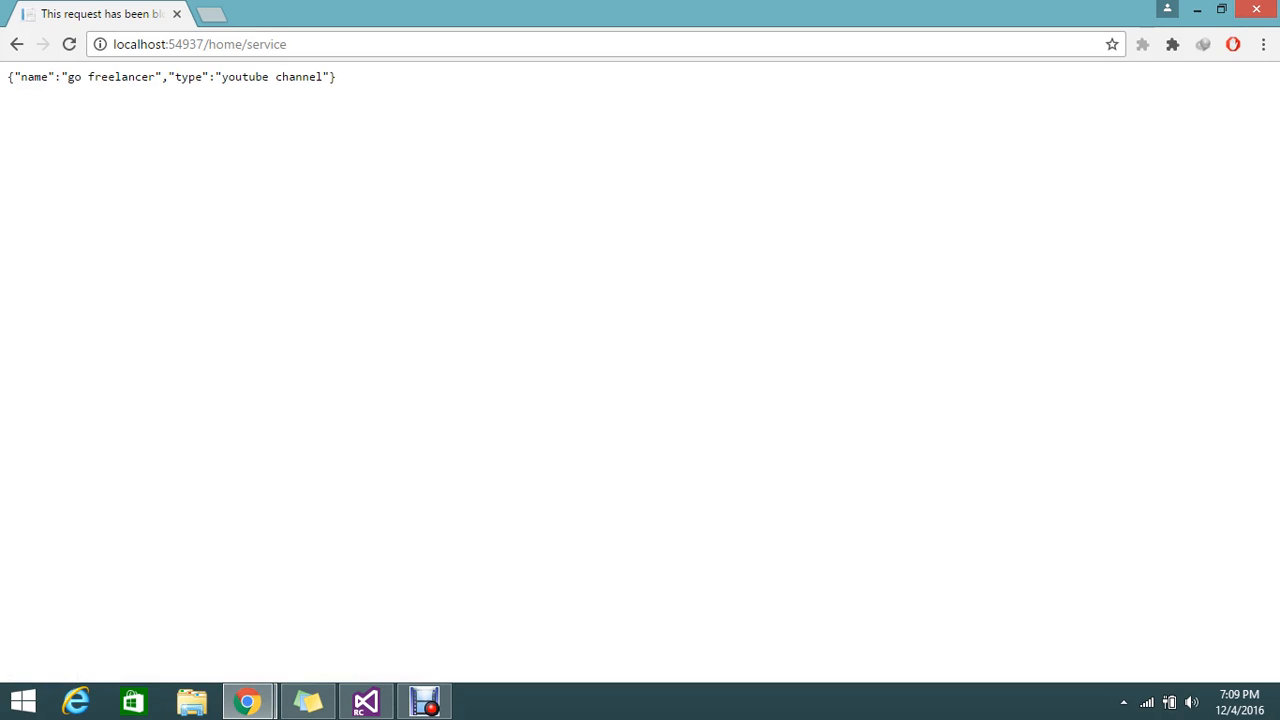
left_click_drag(8, 76, 296, 76)
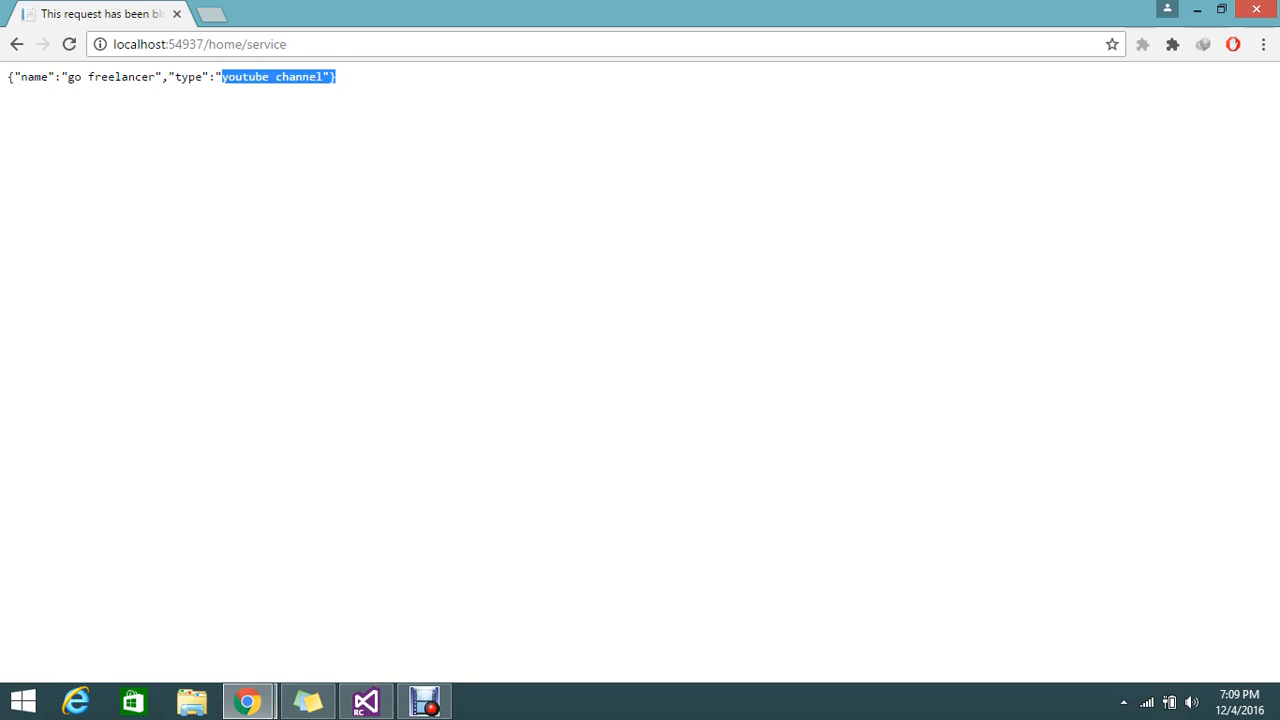
left_click(366, 700)
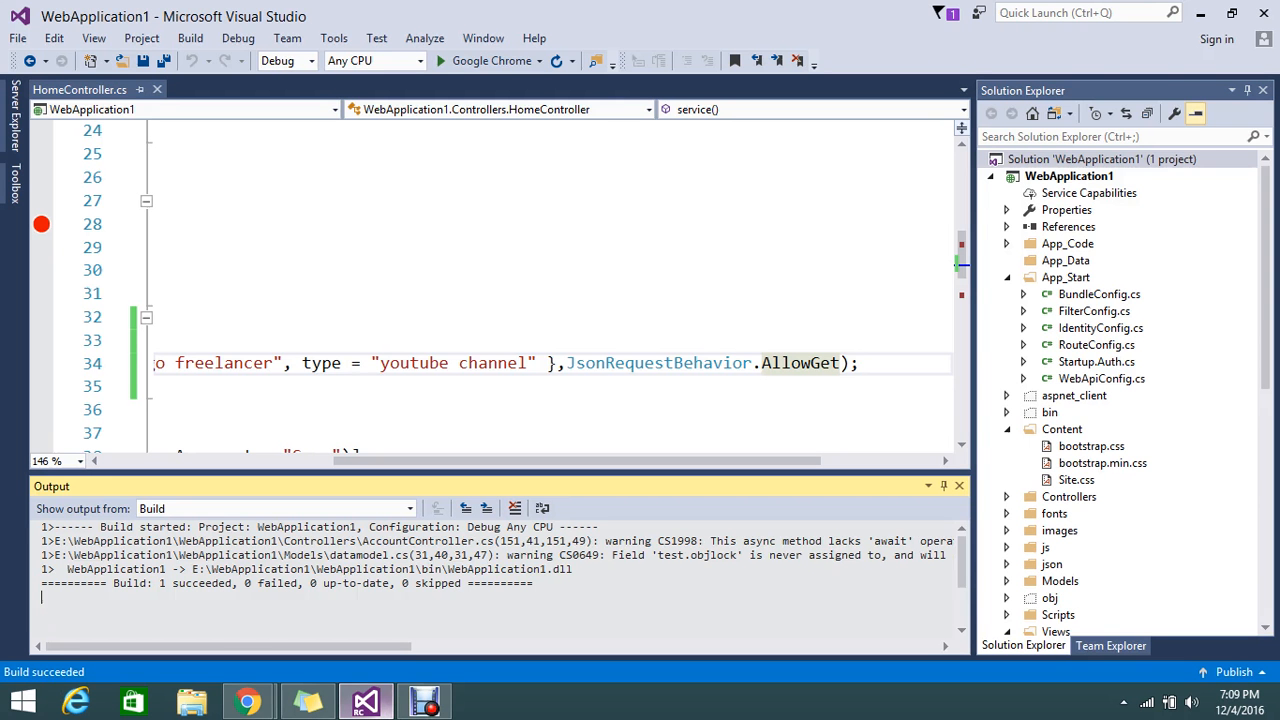
scroll("left", 3)
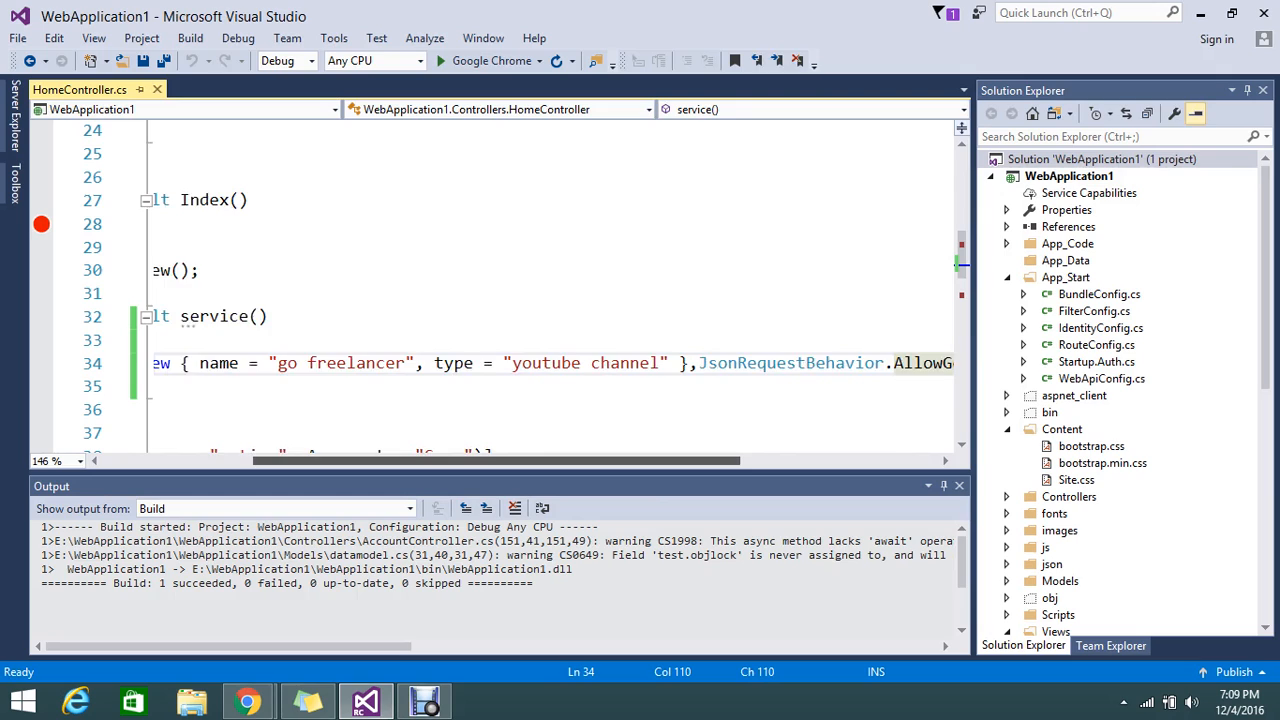